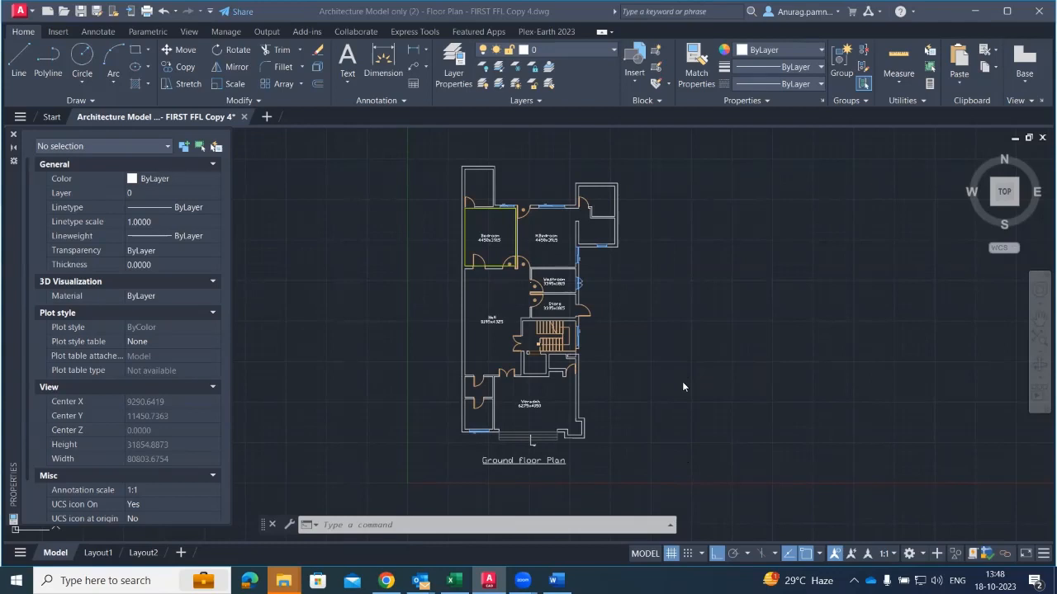
{"action": "mouse_move", "coordinate": [683, 383]}
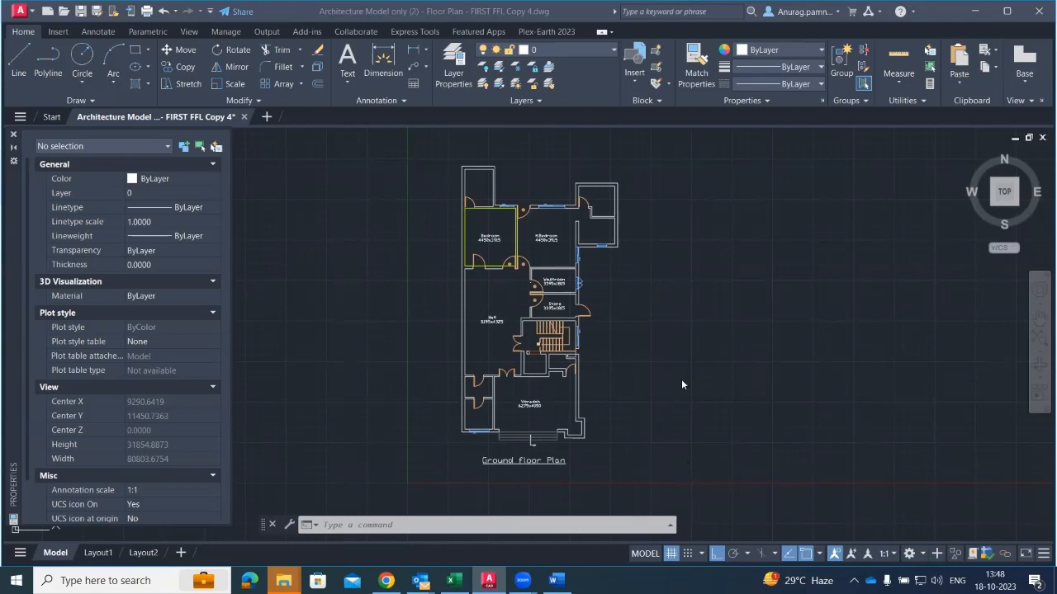
{"action": "mouse_move", "coordinate": [535, 416]}
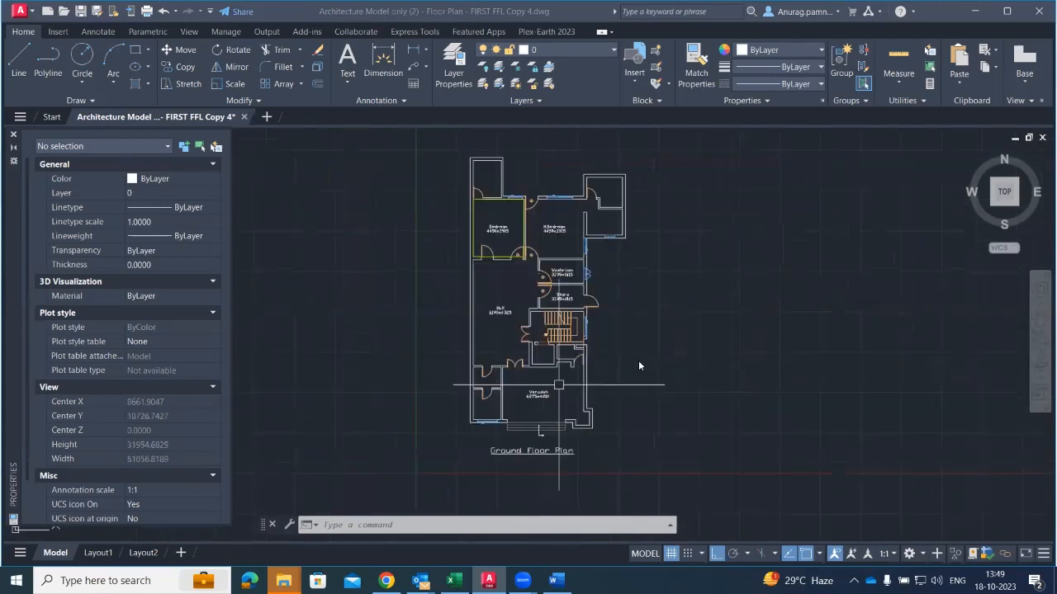
{"action": "mouse_move", "coordinate": [647, 317]}
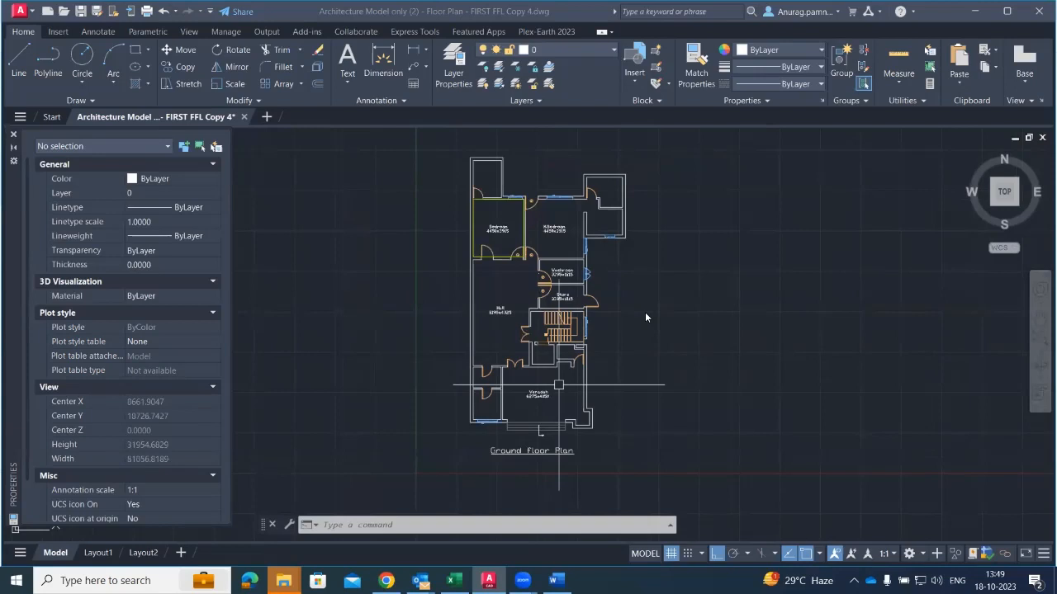
{"action": "mouse_move", "coordinate": [532, 297]}
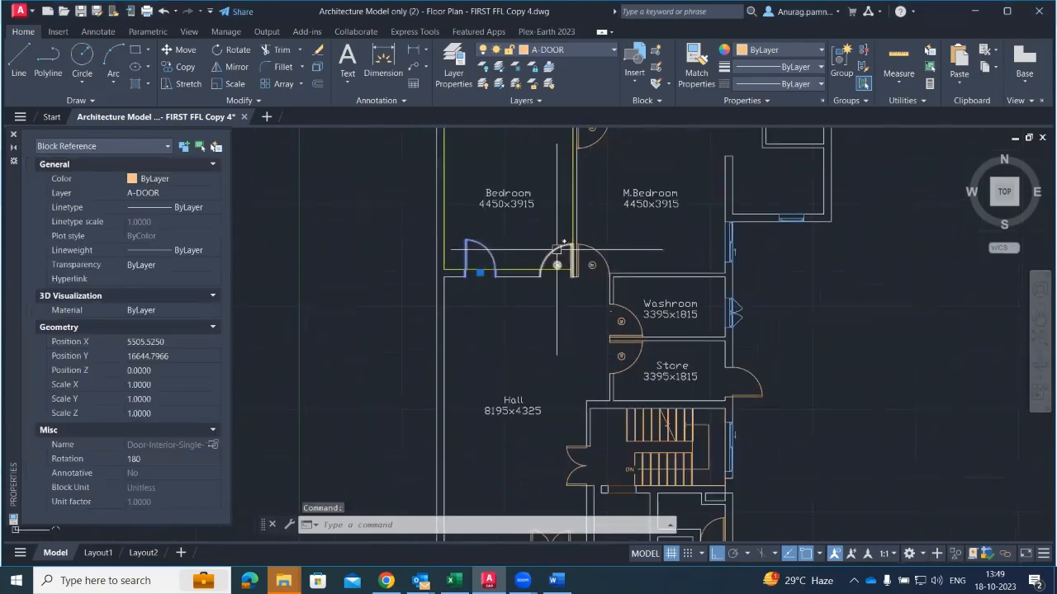
- Clear the selection and switch the ribbon to the Annotate tools
{"action": "key", "text": "Escape"}
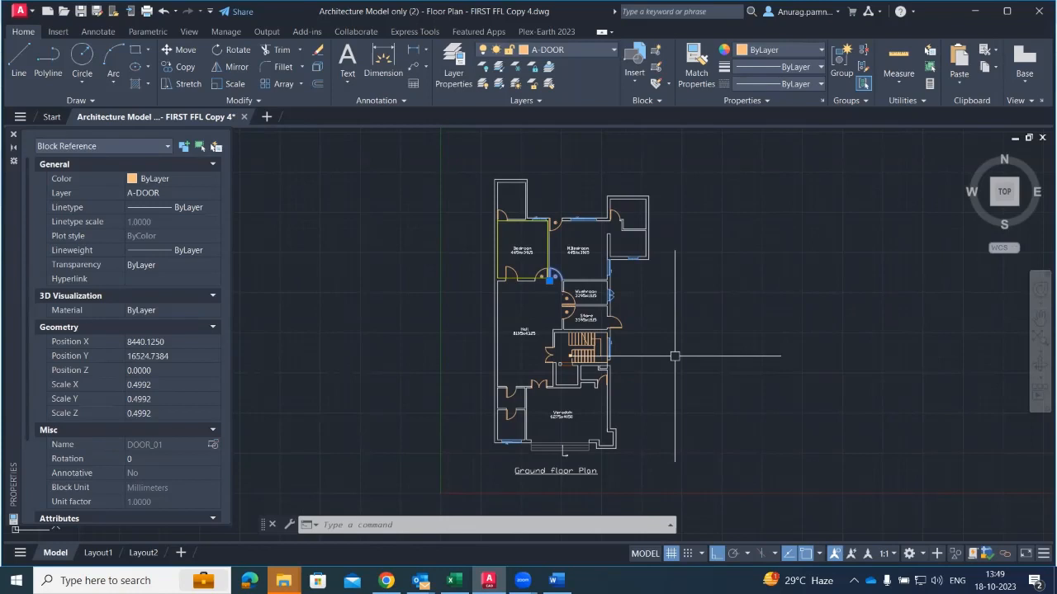
{"action": "mouse_move", "coordinate": [654, 337]}
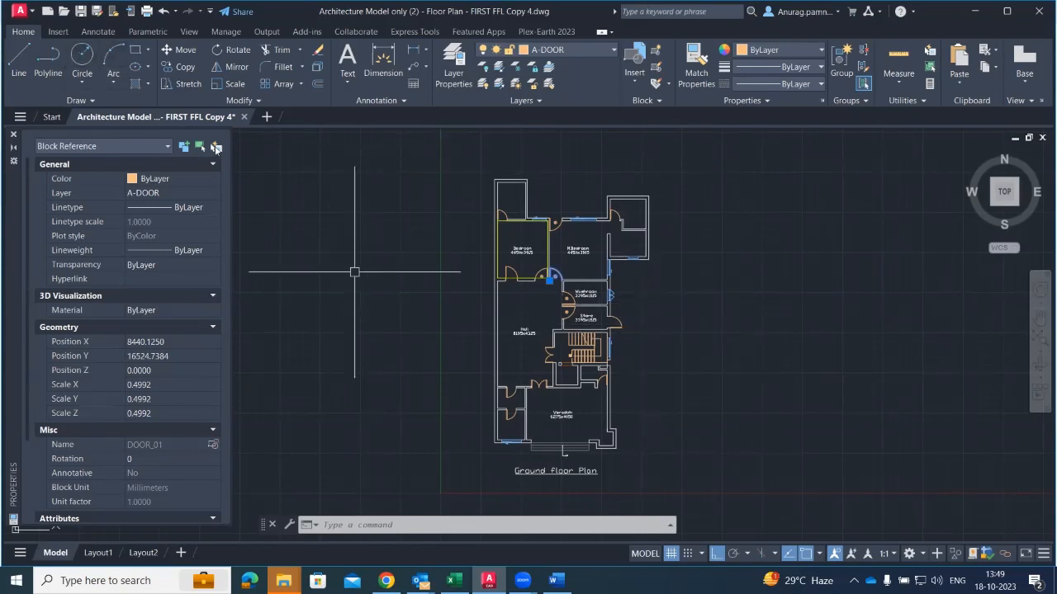
{"action": "left_click", "coordinate": [85, 33]}
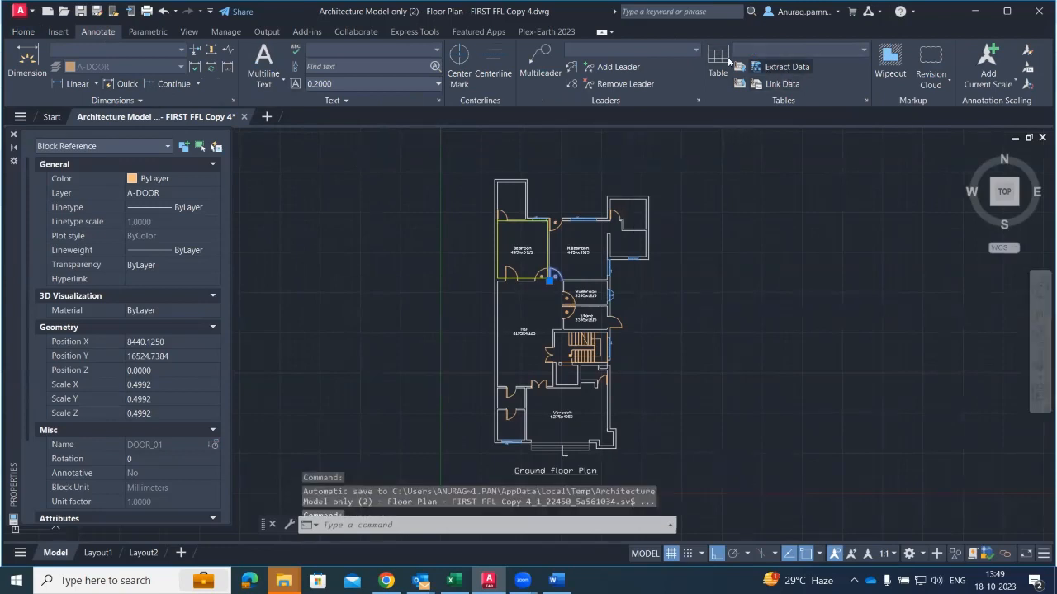
{"action": "mouse_move", "coordinate": [809, 66]}
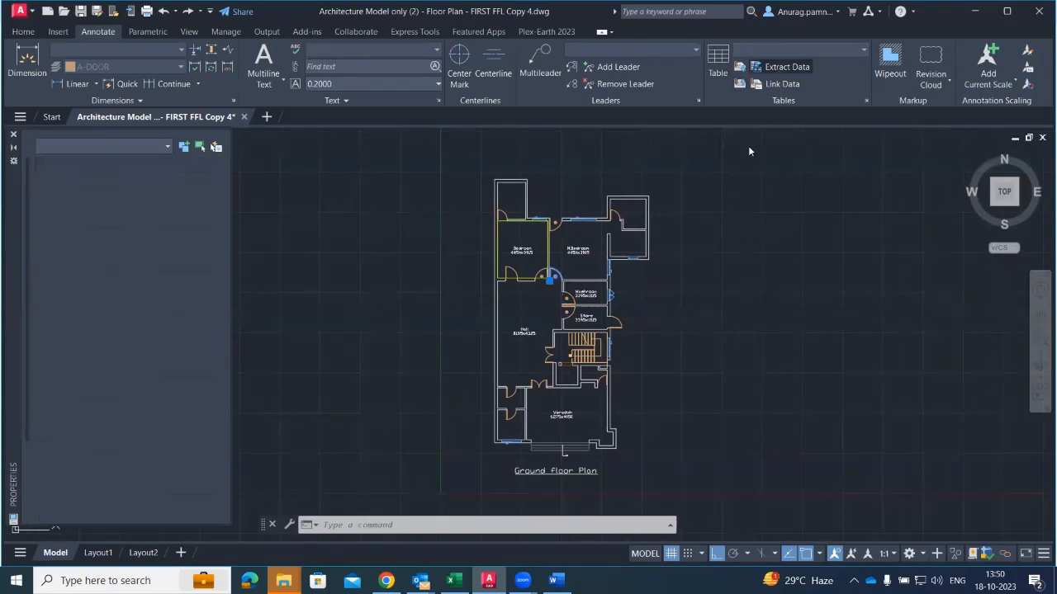
- Launch Extract Data to begin a new data extraction from the drawing
{"action": "left_click", "coordinate": [786, 66]}
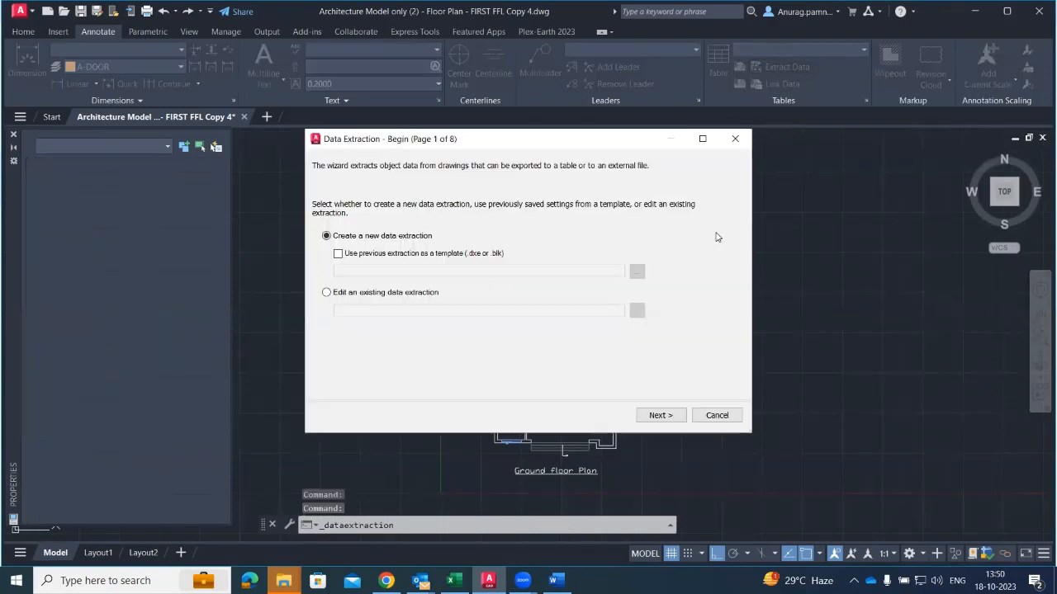
{"action": "mouse_move", "coordinate": [482, 148]}
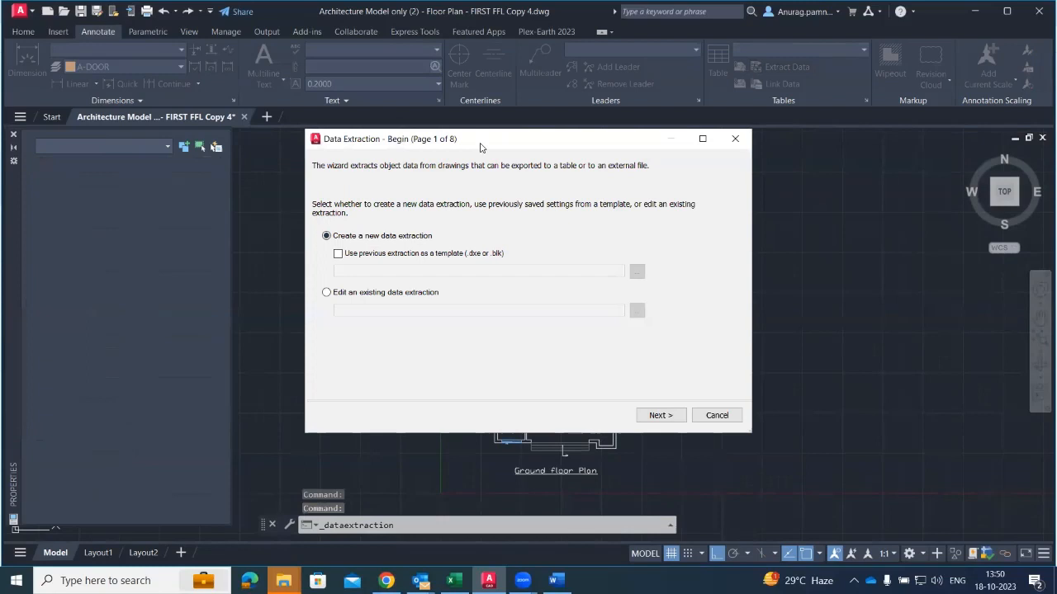
{"action": "mouse_move", "coordinate": [452, 228]}
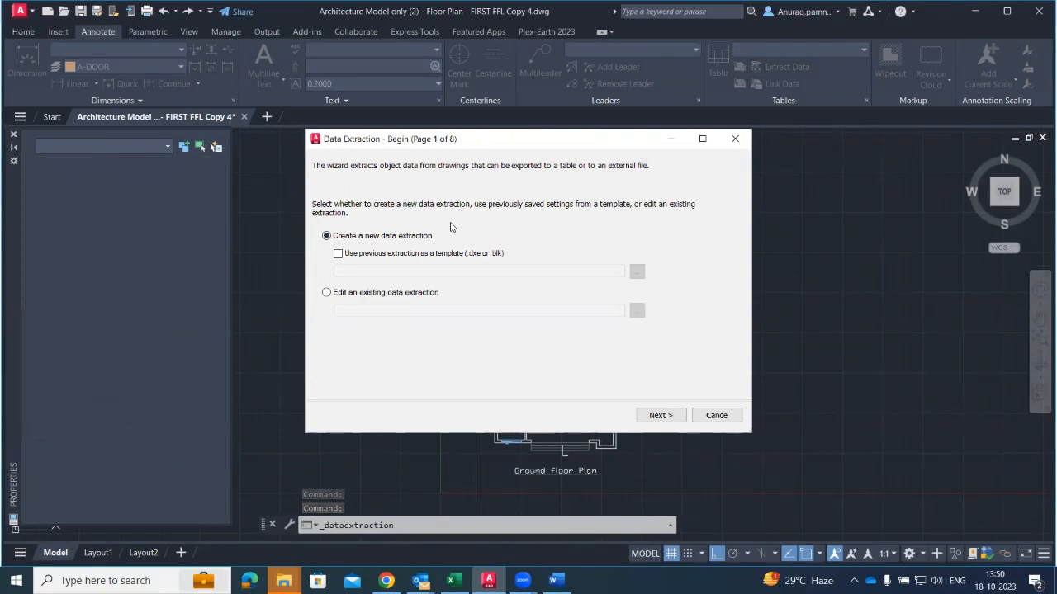
{"action": "mouse_move", "coordinate": [424, 241]}
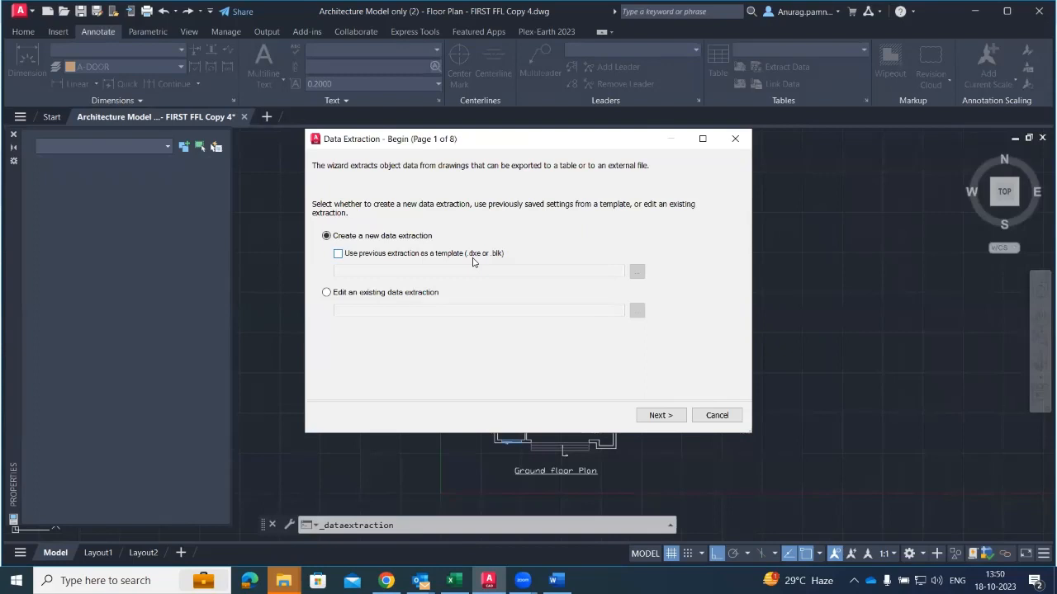
{"action": "mouse_move", "coordinate": [345, 295]}
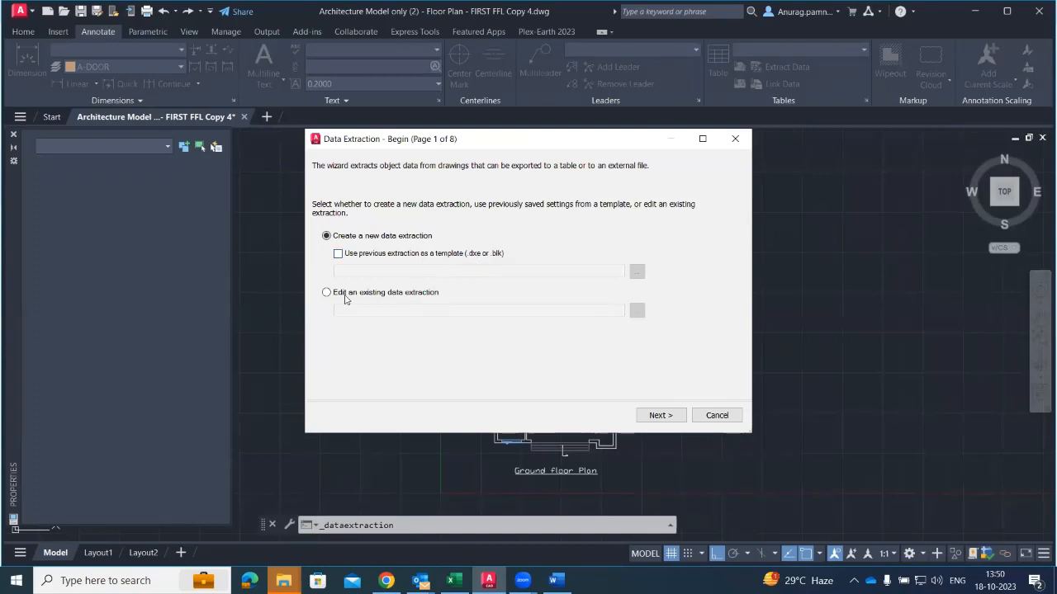
{"action": "mouse_move", "coordinate": [417, 299]}
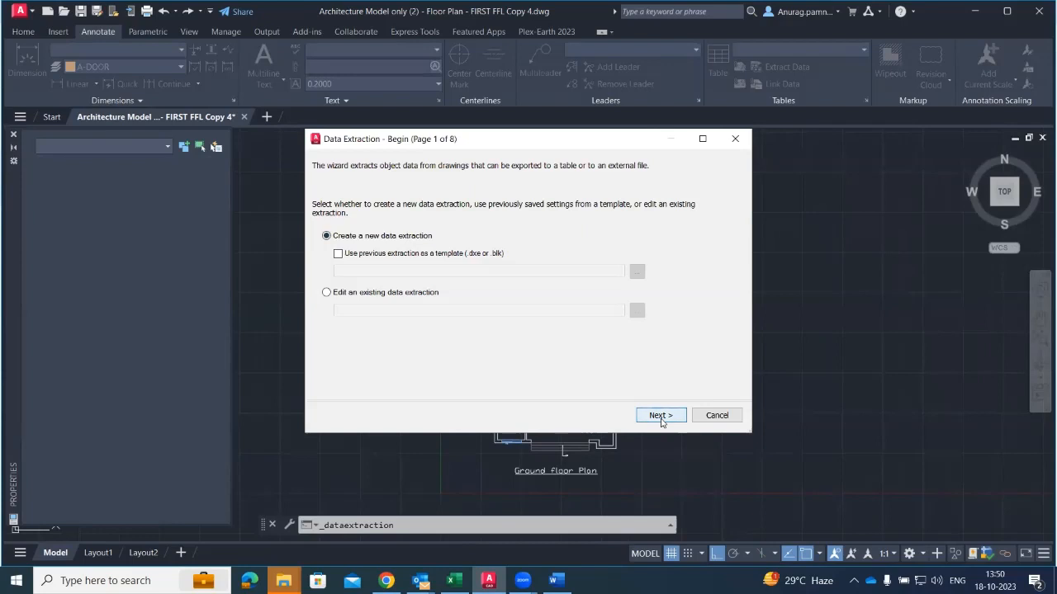
- Save the extraction settings as 'Residential Unit (Maya Heights).dxe' and continue to the data source page
{"action": "left_click", "coordinate": [660, 416]}
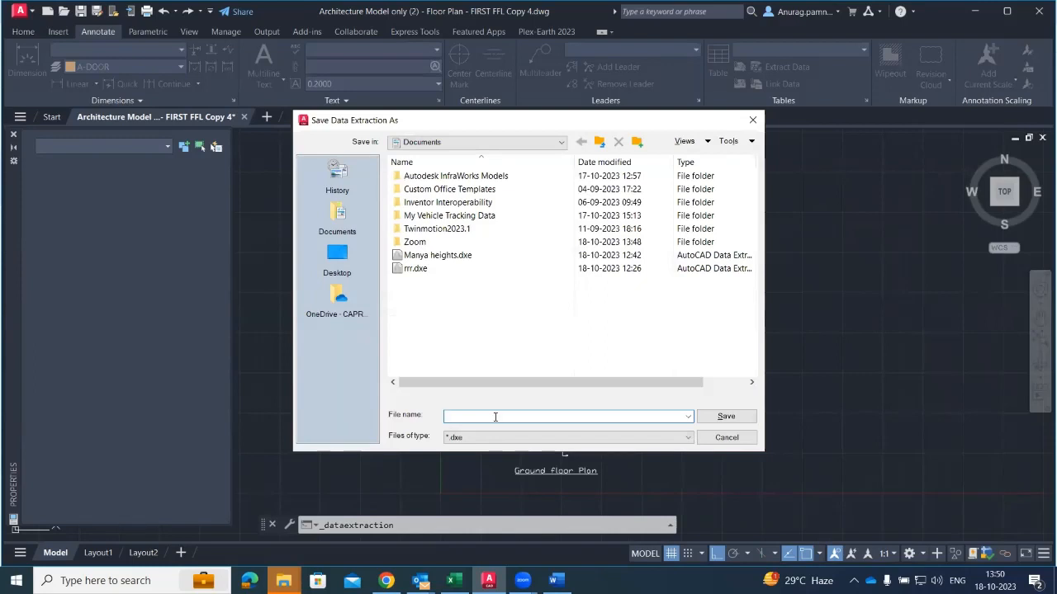
{"action": "type", "text": "Residenti"}
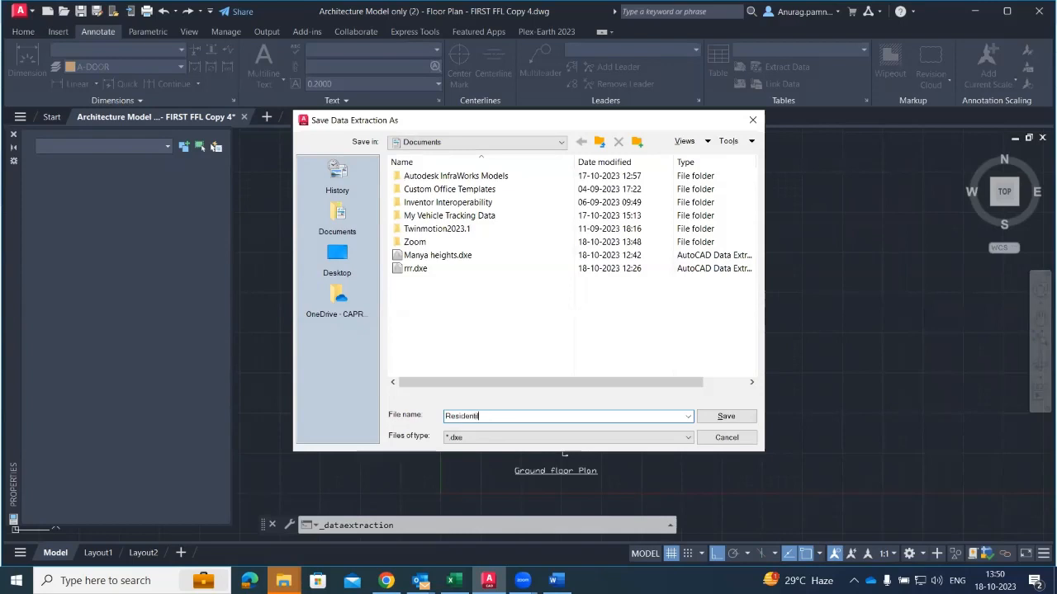
{"action": "key", "text": "Backspace"}
{"action": "type", "text": "al U"}
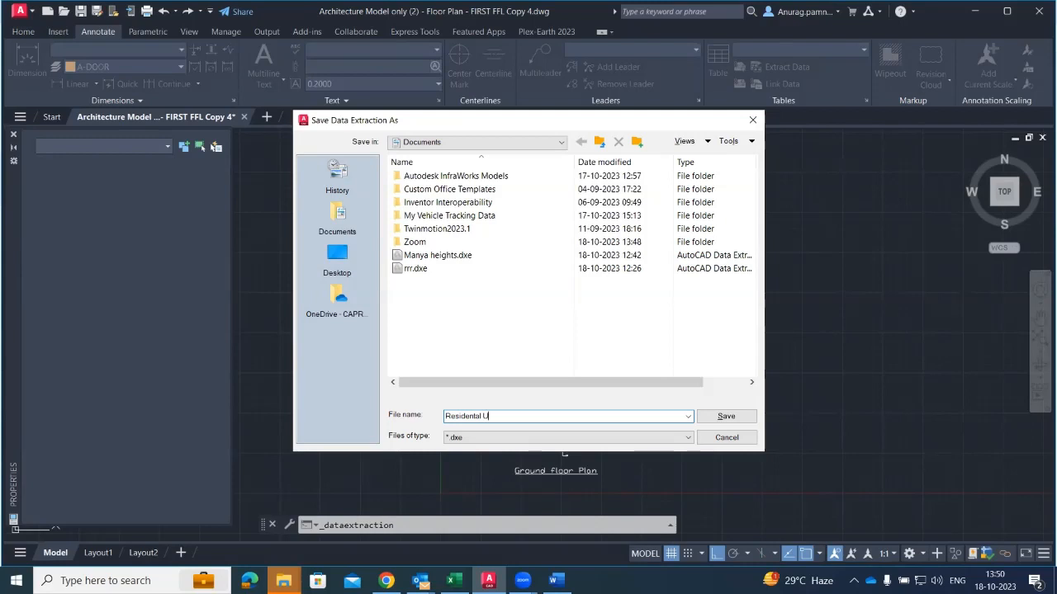
{"action": "type", "text": "nit ("}
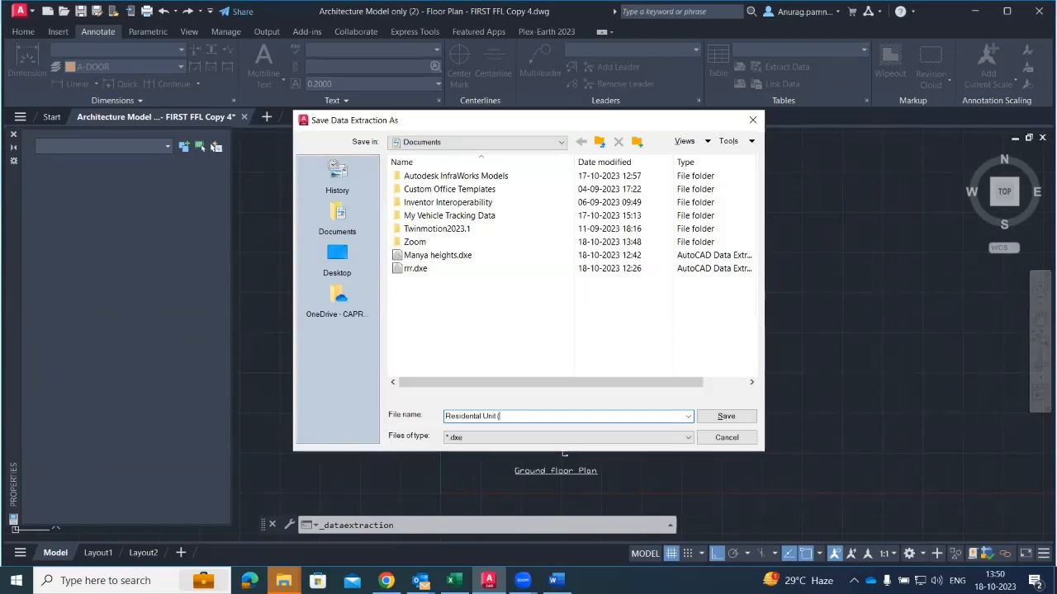
{"action": "type", "text": "Maya Heights)"}
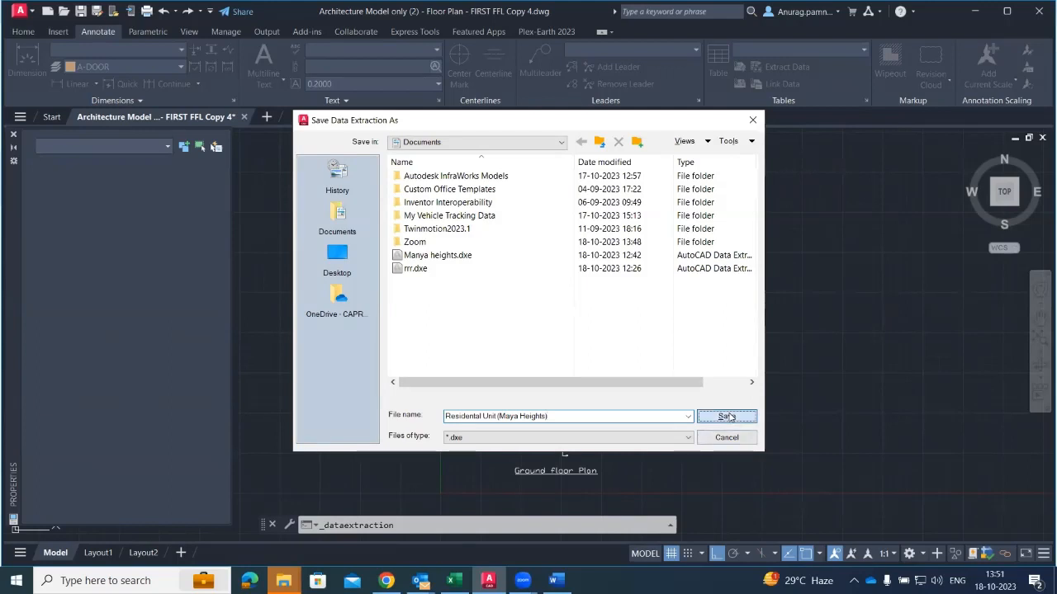
{"action": "left_click", "coordinate": [726, 416]}
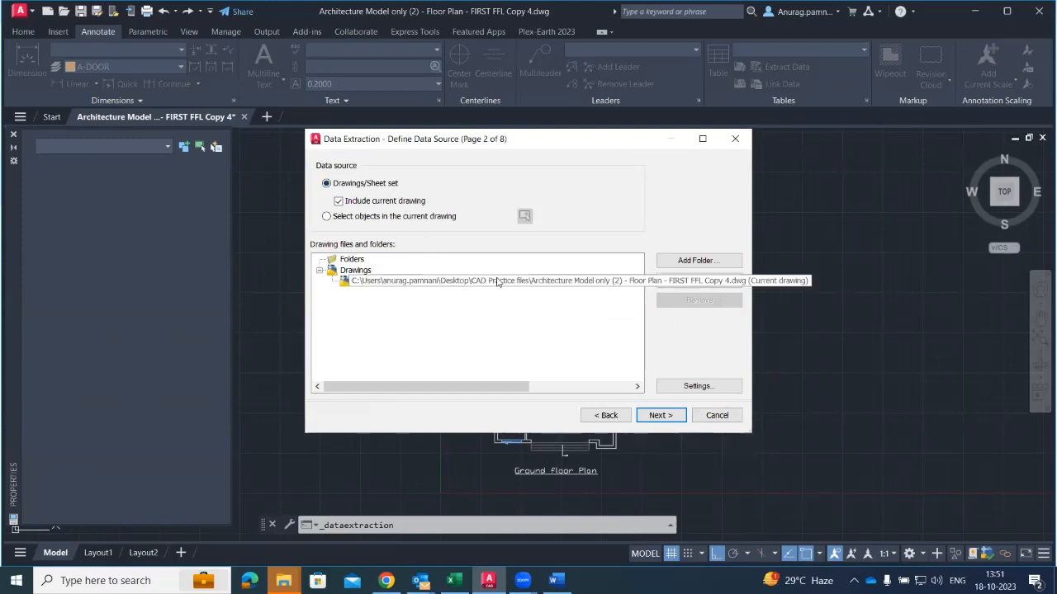
{"action": "mouse_move", "coordinate": [390, 287]}
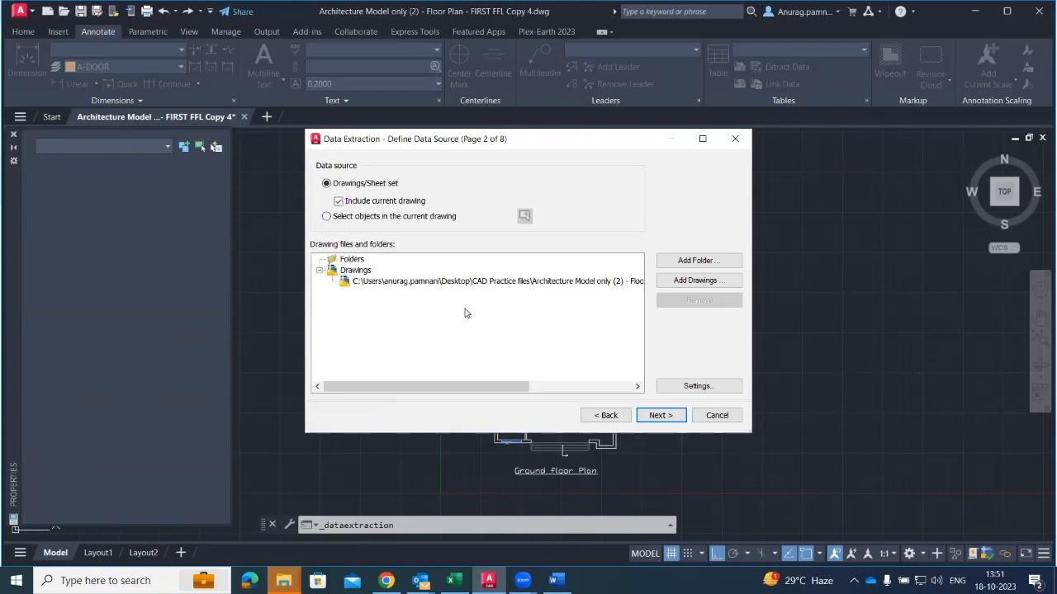
{"action": "mouse_move", "coordinate": [344, 224]}
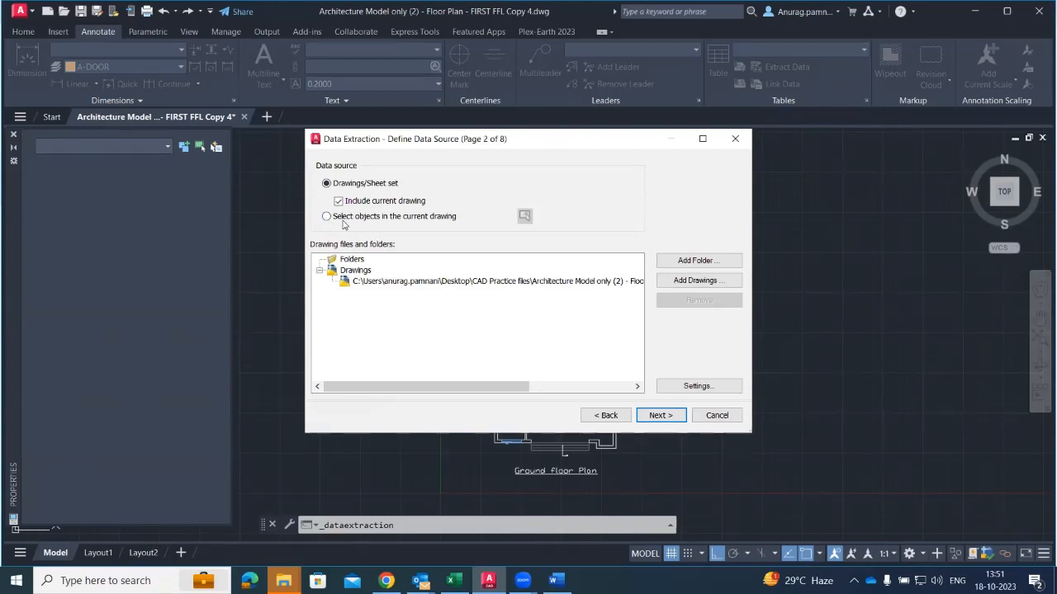
- Set the data source to objects selected in the current drawing, picking a door block, and continue
{"action": "left_click", "coordinate": [325, 215]}
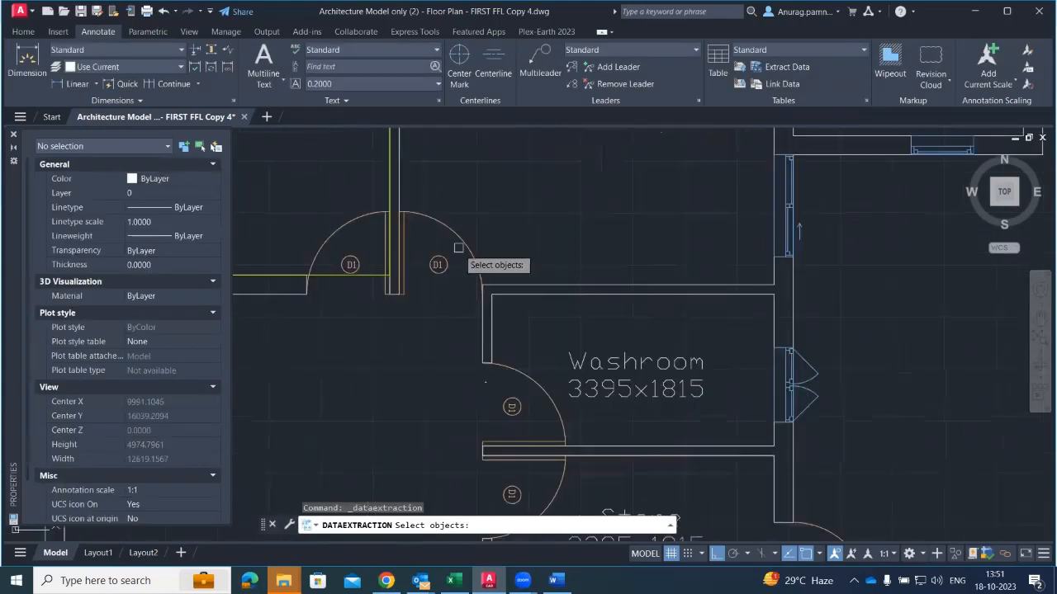
{"action": "left_click", "coordinate": [438, 264]}
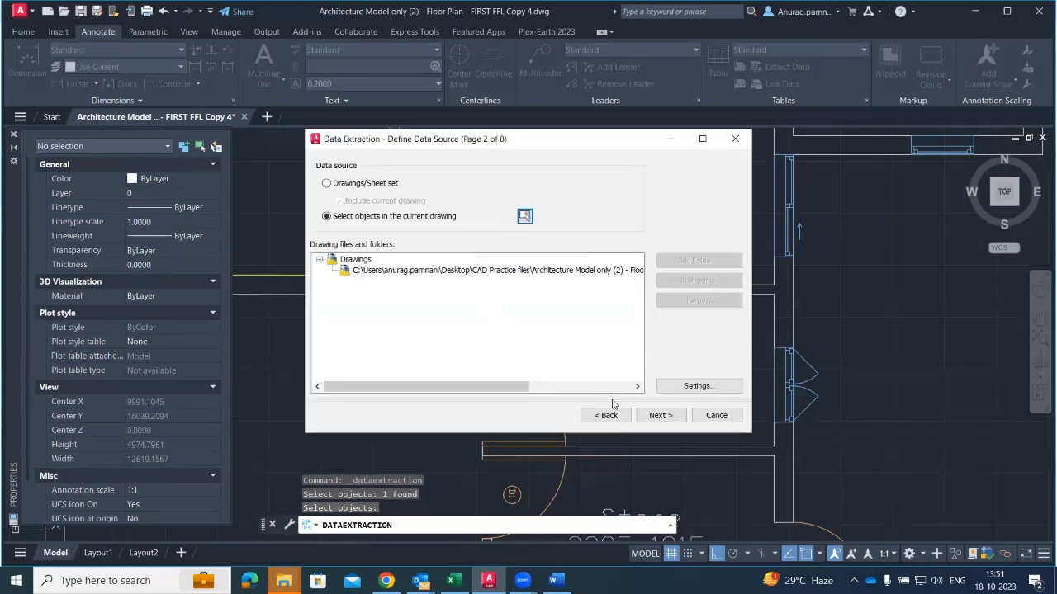
{"action": "left_click", "coordinate": [661, 414]}
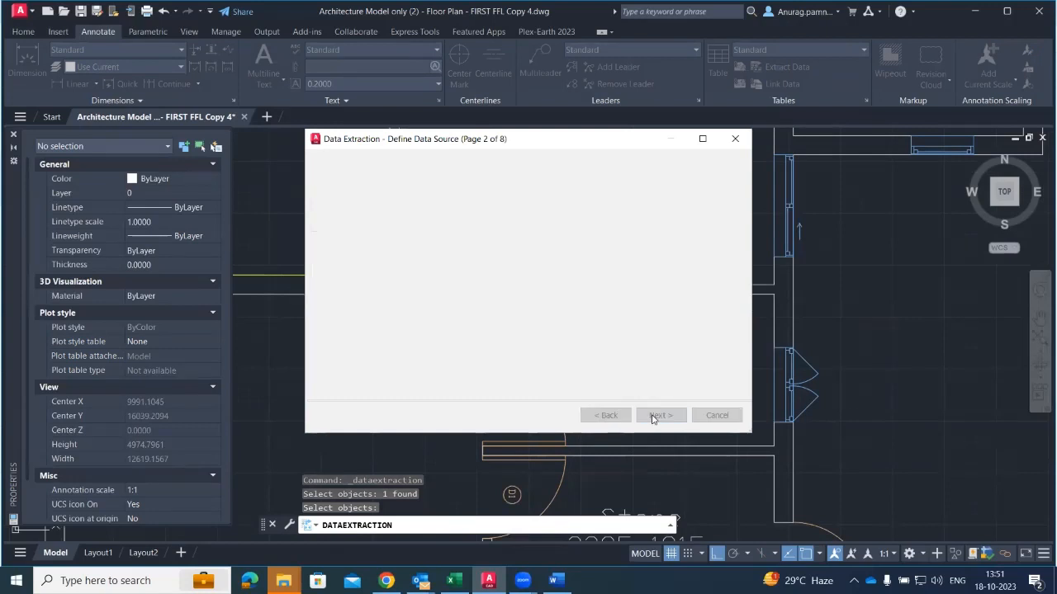
- Exclude Arc and Polyline objects, keeping DOOR_D1, circles and attribute definitions, and continue to properties
{"action": "left_click", "coordinate": [660, 416]}
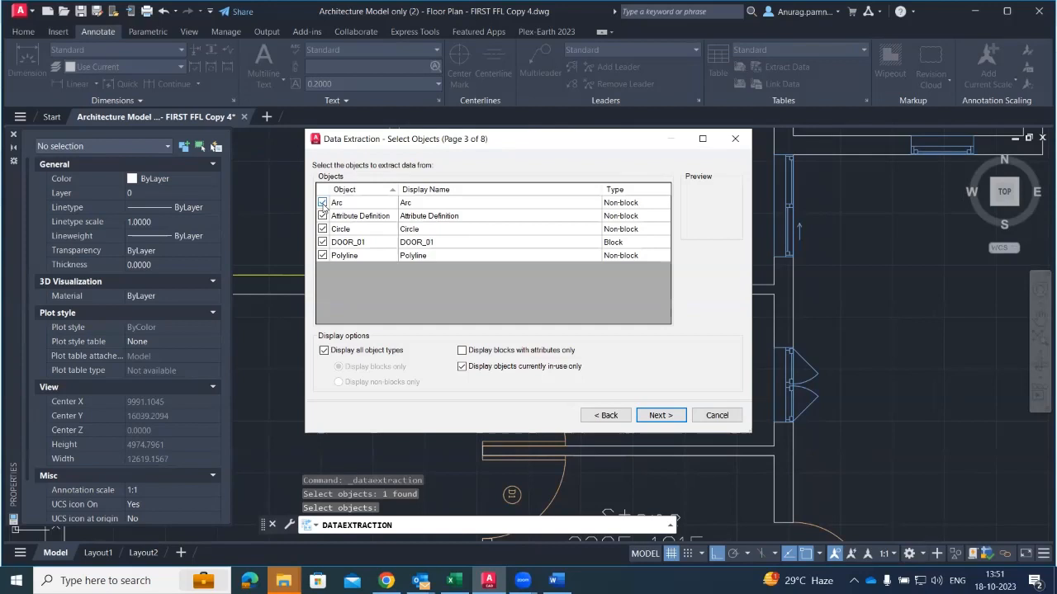
{"action": "left_click", "coordinate": [322, 202]}
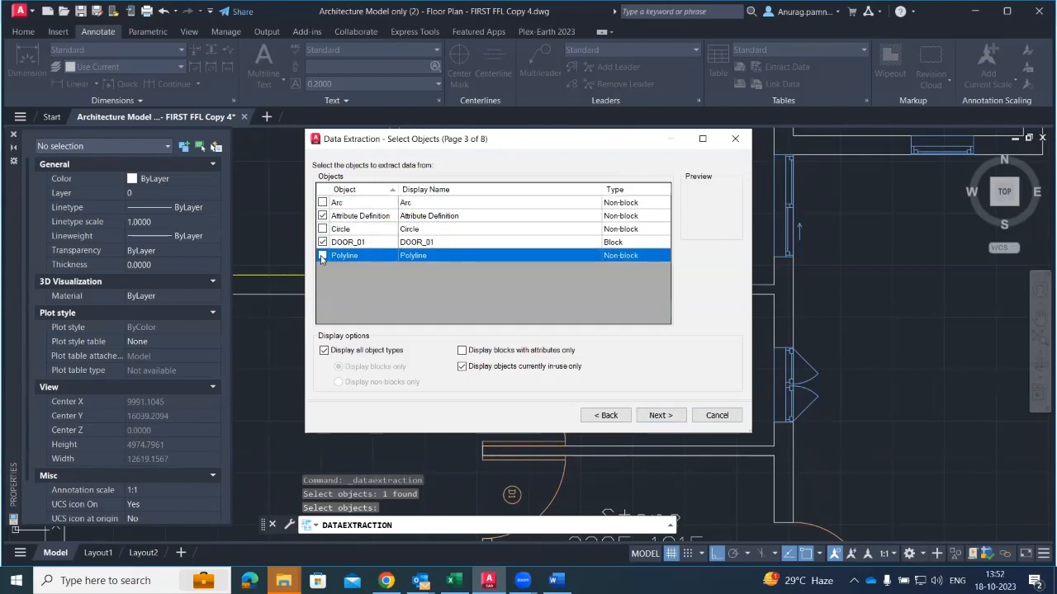
{"action": "left_click", "coordinate": [322, 255]}
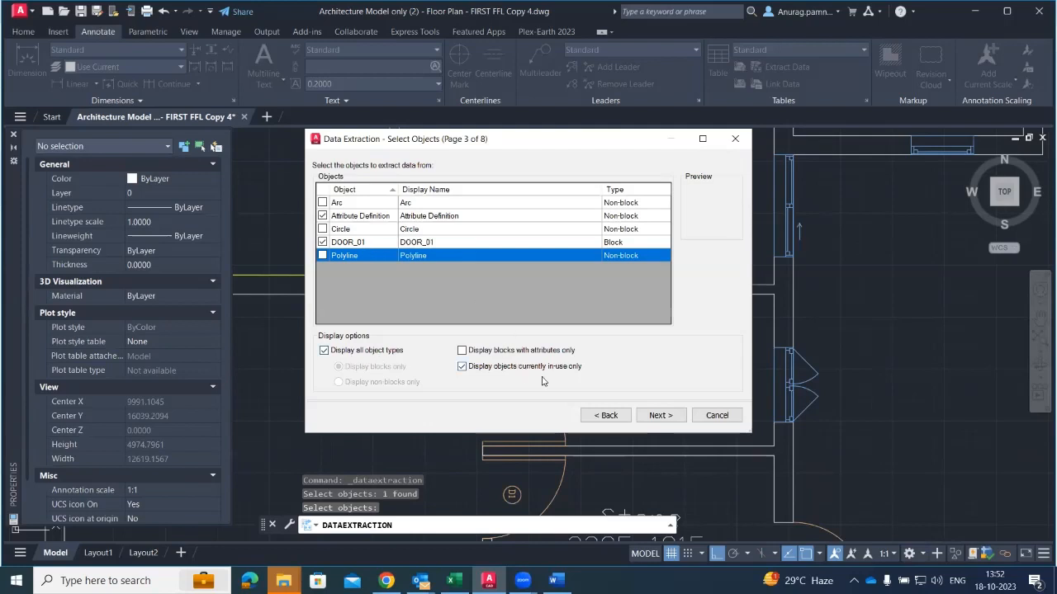
{"action": "left_click", "coordinate": [660, 414]}
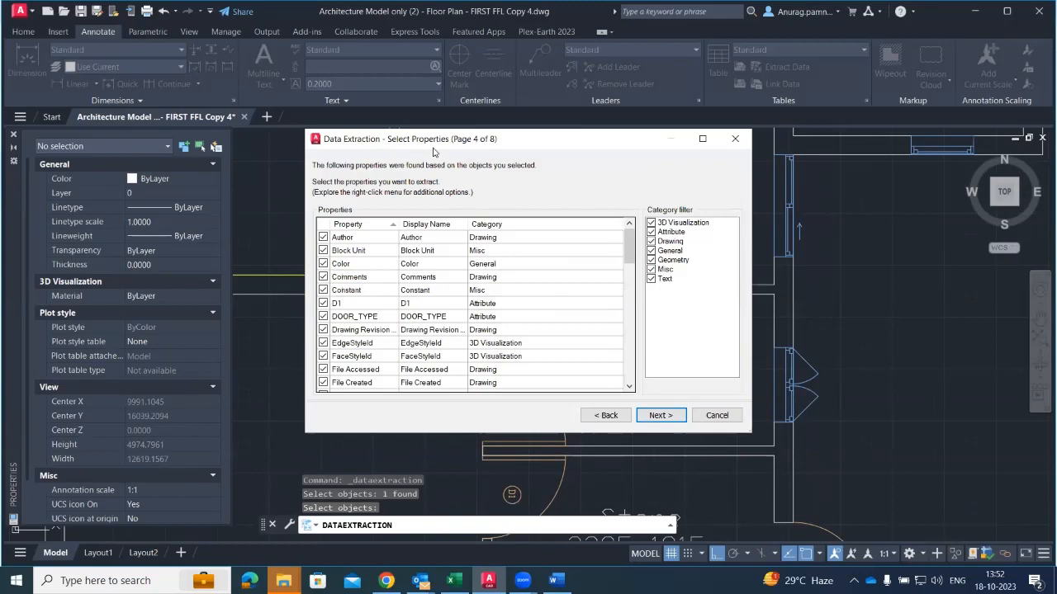
{"action": "mouse_move", "coordinate": [672, 272]}
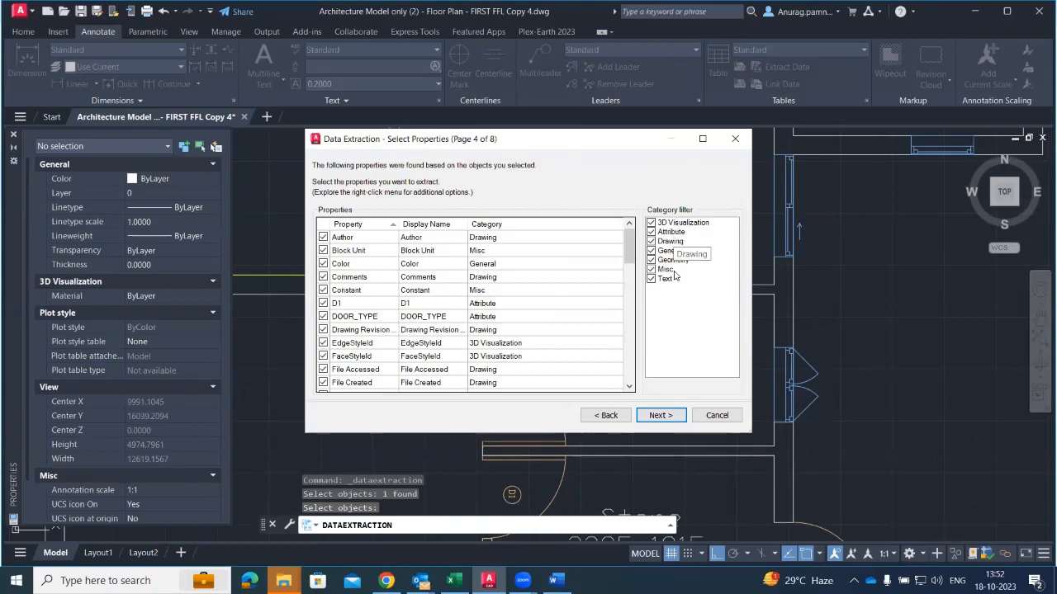
- Filter out the General, Geometry and other non-attribute categories so only the door attributes remain
{"action": "scroll", "scroll_direction": "down", "scroll_amount": 3}
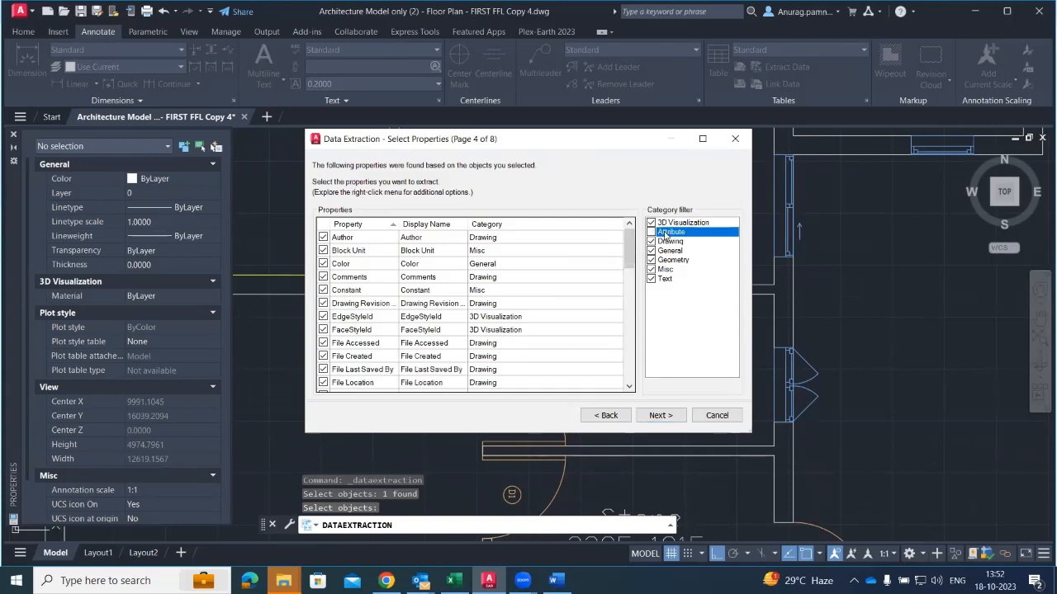
{"action": "mouse_move", "coordinate": [421, 264]}
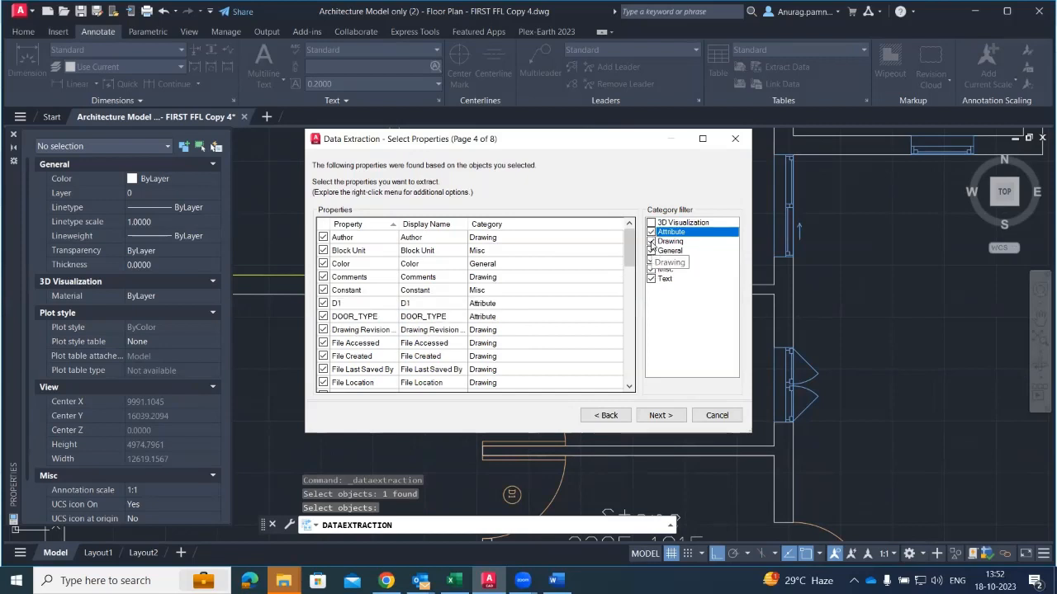
{"action": "left_click", "coordinate": [650, 259]}
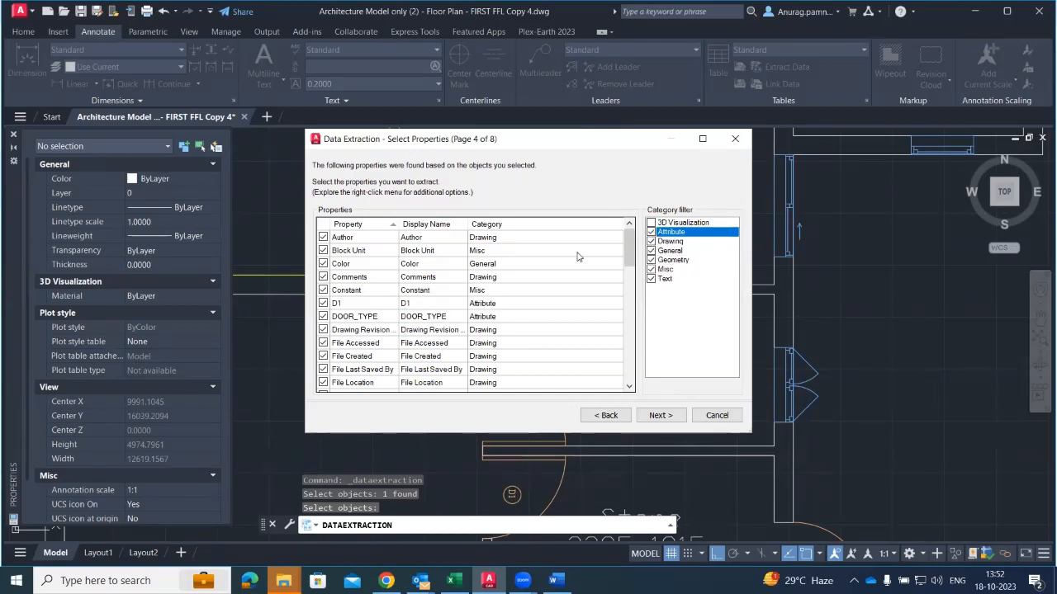
{"action": "mouse_move", "coordinate": [350, 357]}
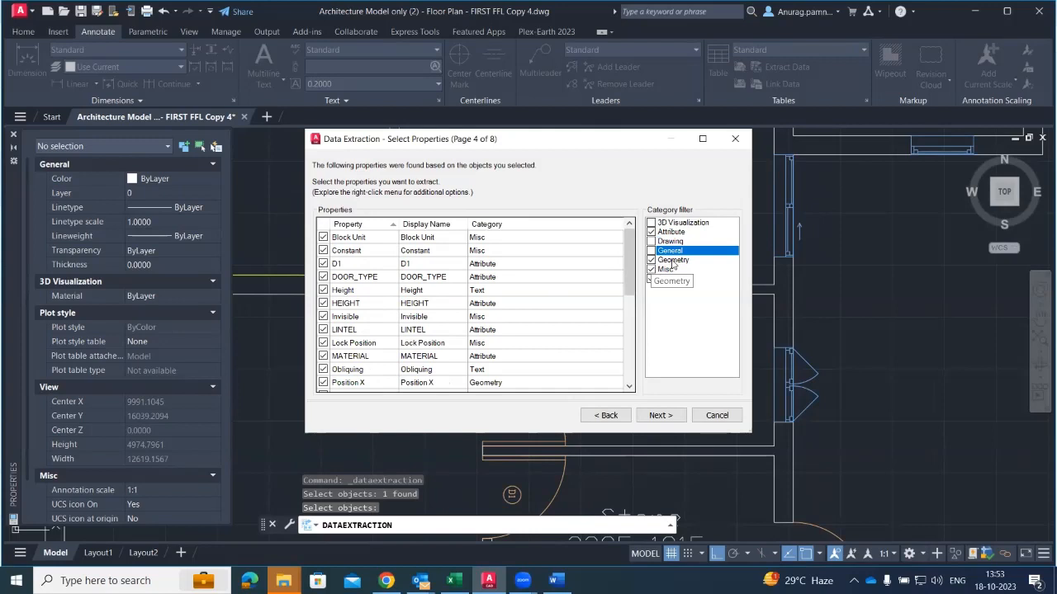
{"action": "left_click", "coordinate": [651, 261]}
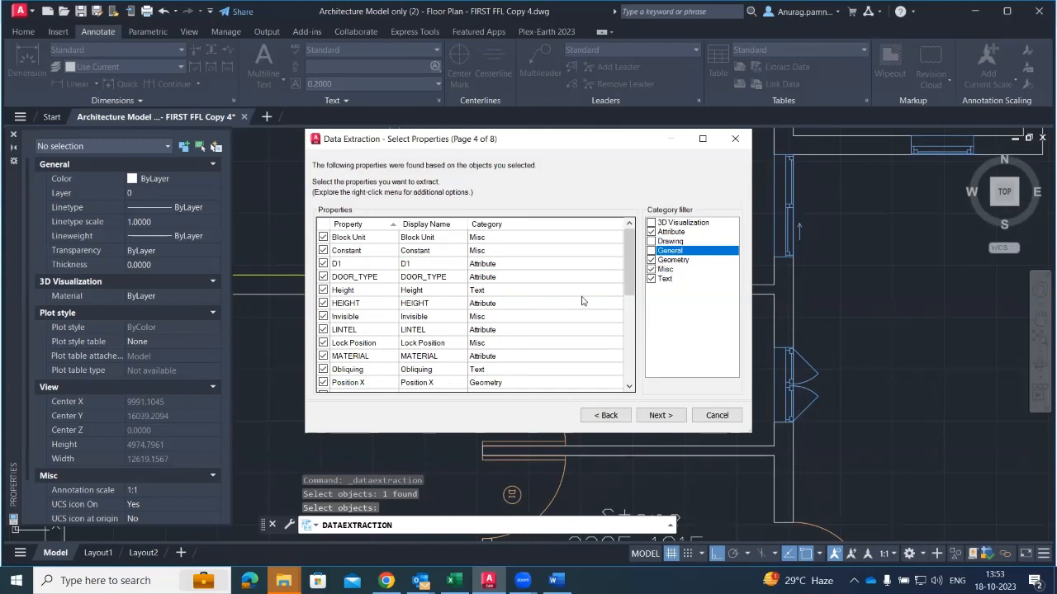
{"action": "left_click", "coordinate": [674, 260]}
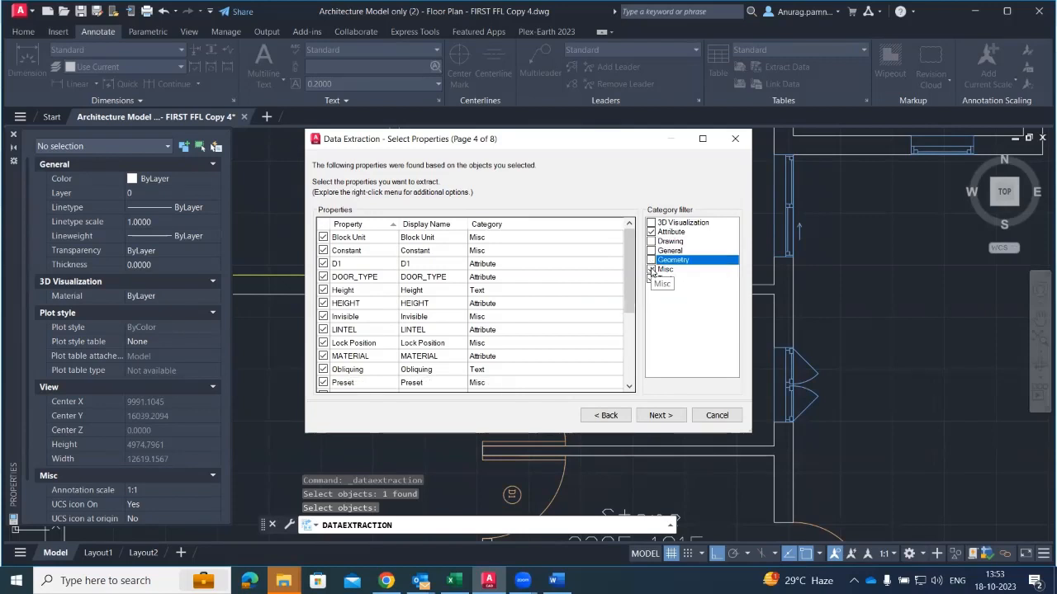
{"action": "left_click", "coordinate": [651, 269]}
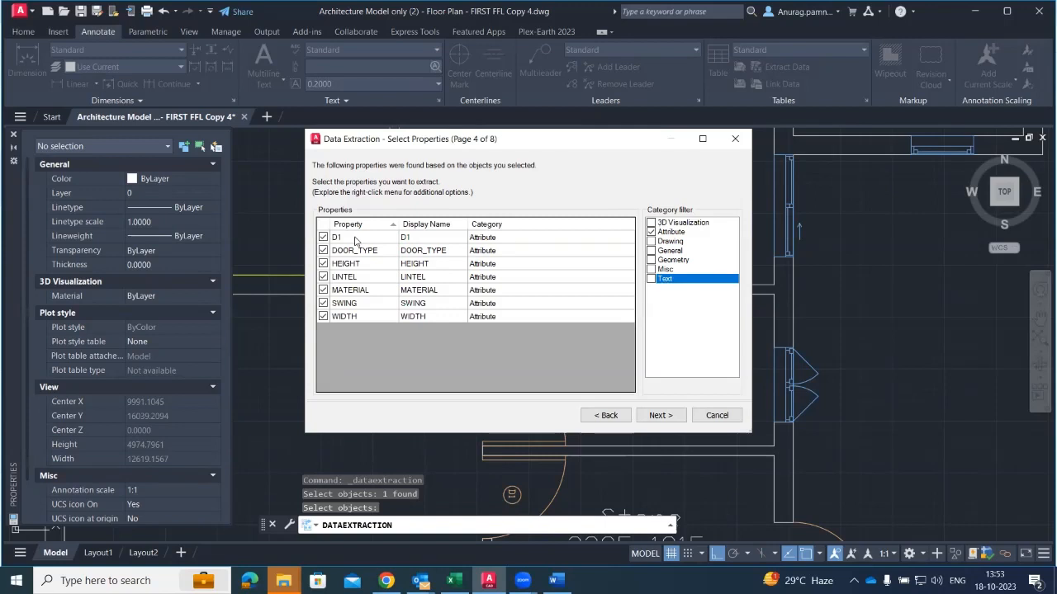
{"action": "mouse_move", "coordinate": [482, 278]}
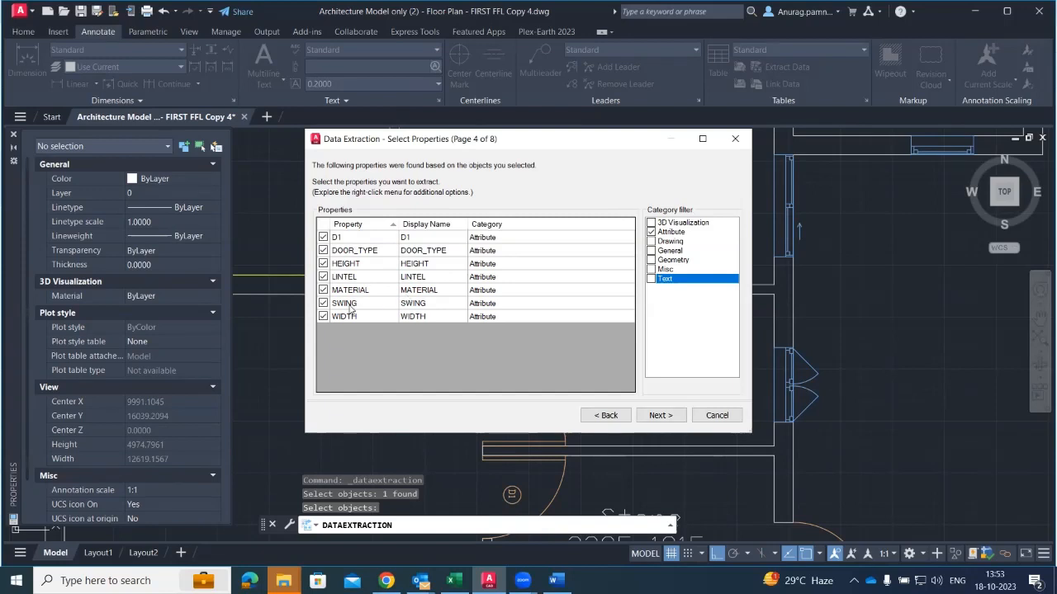
{"action": "mouse_move", "coordinate": [423, 305]}
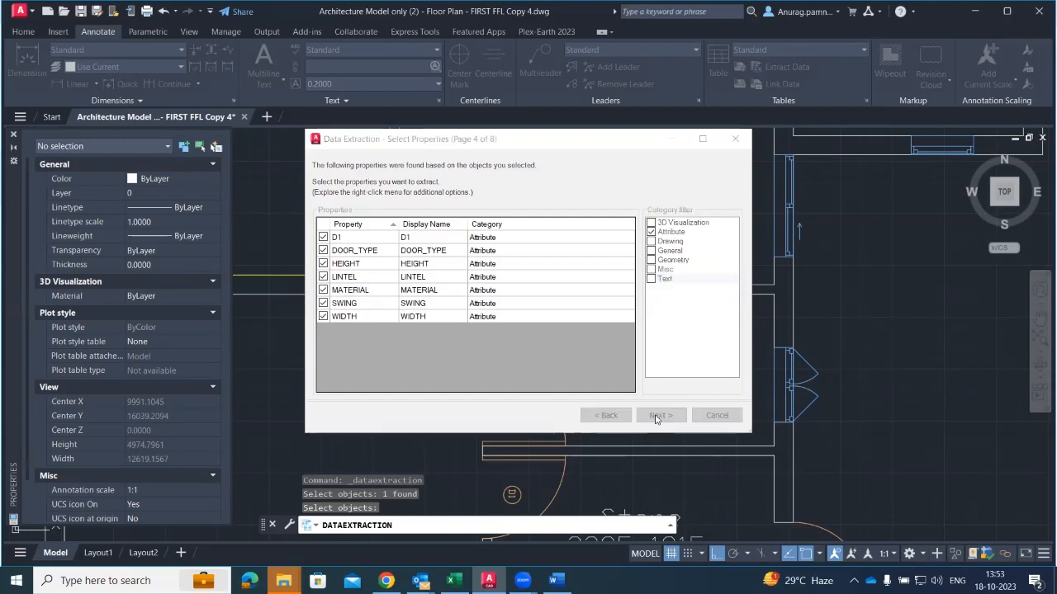
- On Refine Data, keep Combine identical rows on (toggled off then on) and continue to output options
{"action": "left_click", "coordinate": [661, 414]}
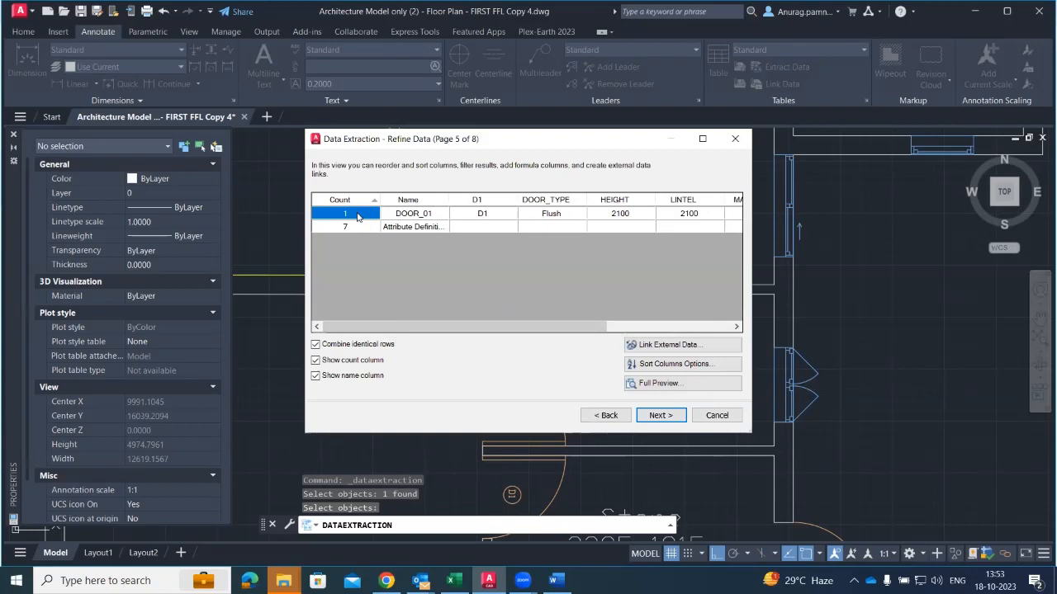
{"action": "mouse_move", "coordinate": [432, 227]}
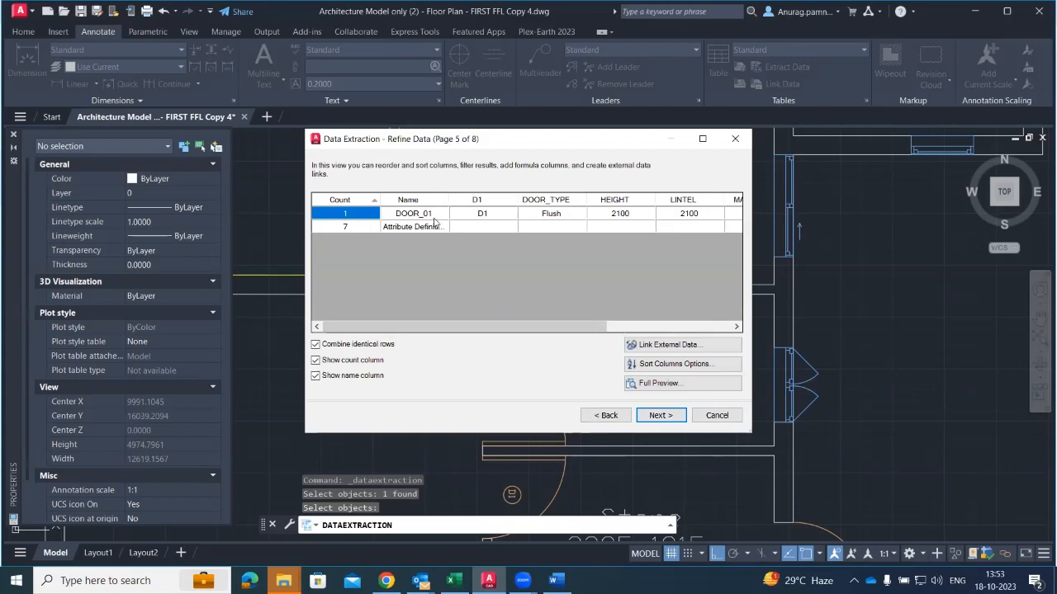
{"action": "mouse_move", "coordinate": [409, 226]}
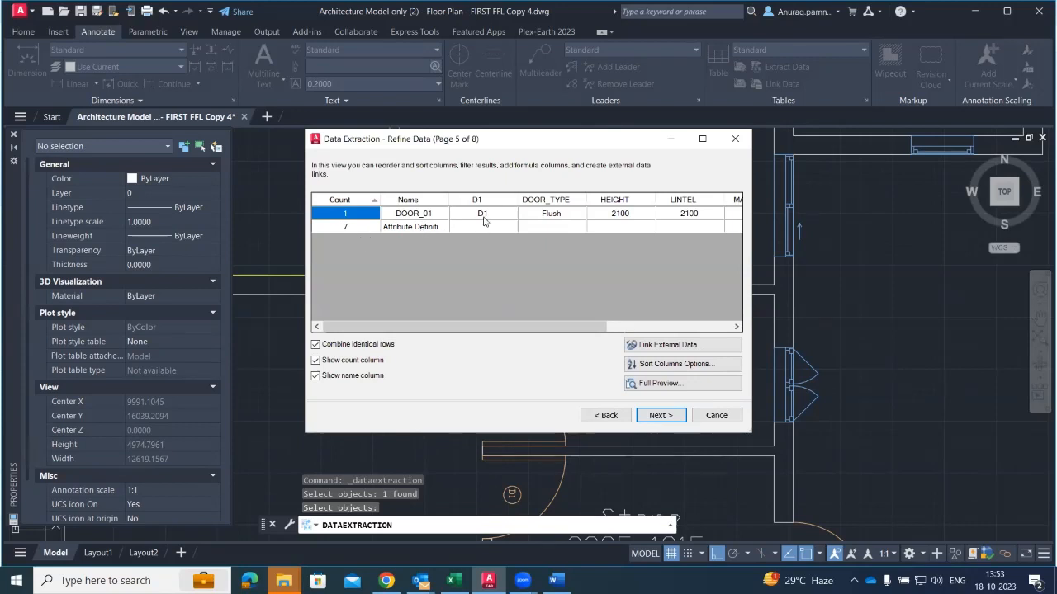
{"action": "mouse_move", "coordinate": [671, 214]}
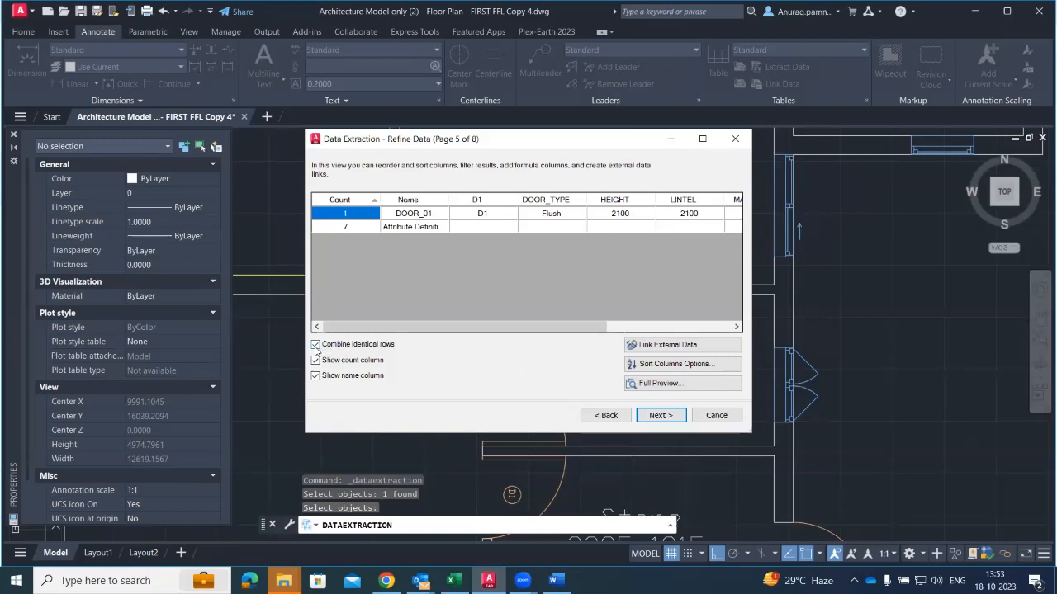
{"action": "left_click", "coordinate": [314, 343]}
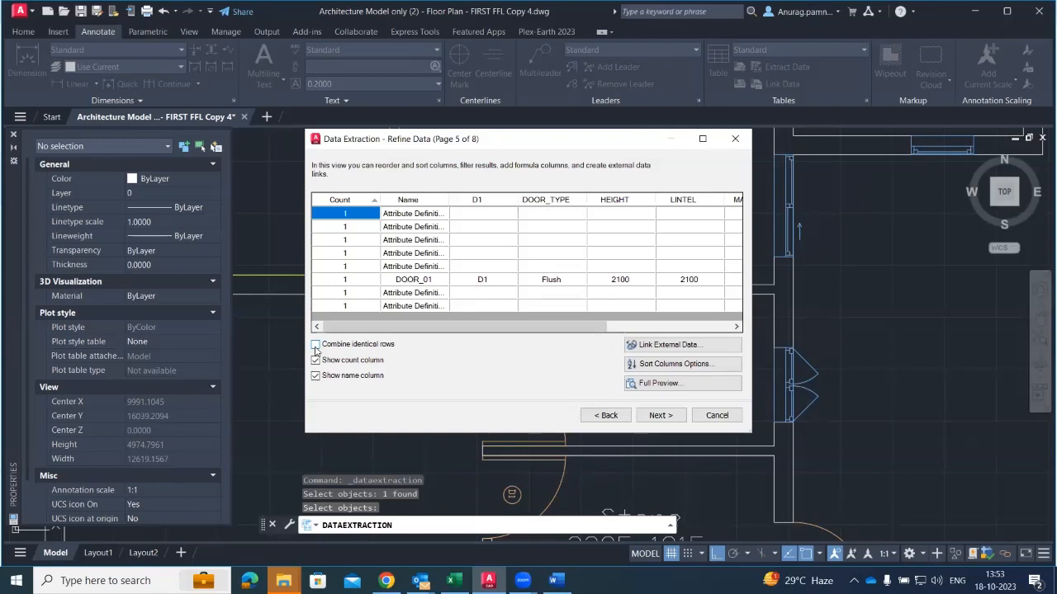
{"action": "left_click", "coordinate": [313, 343]}
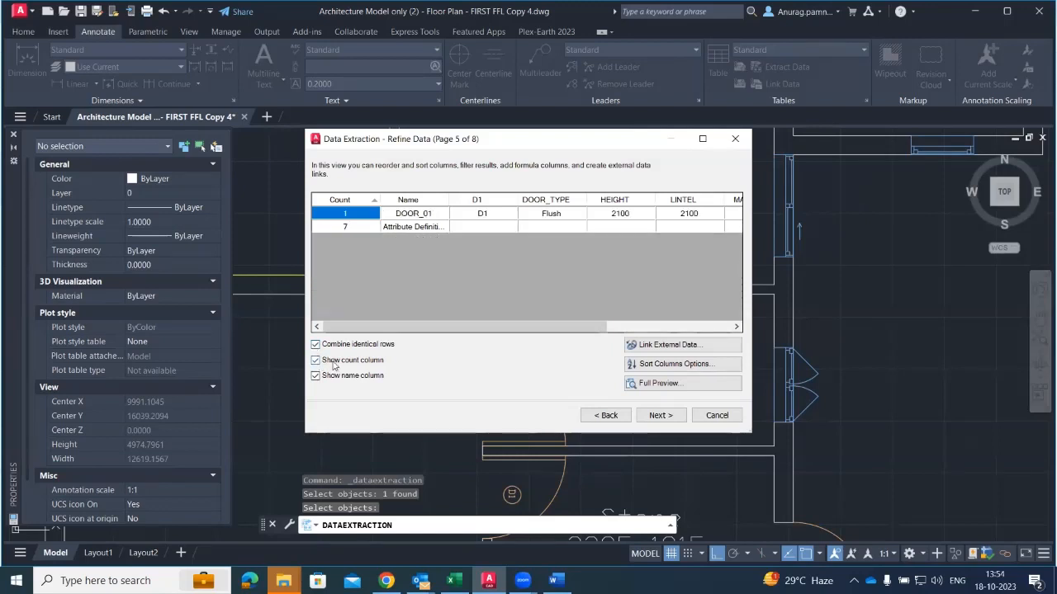
{"action": "mouse_move", "coordinate": [342, 375]}
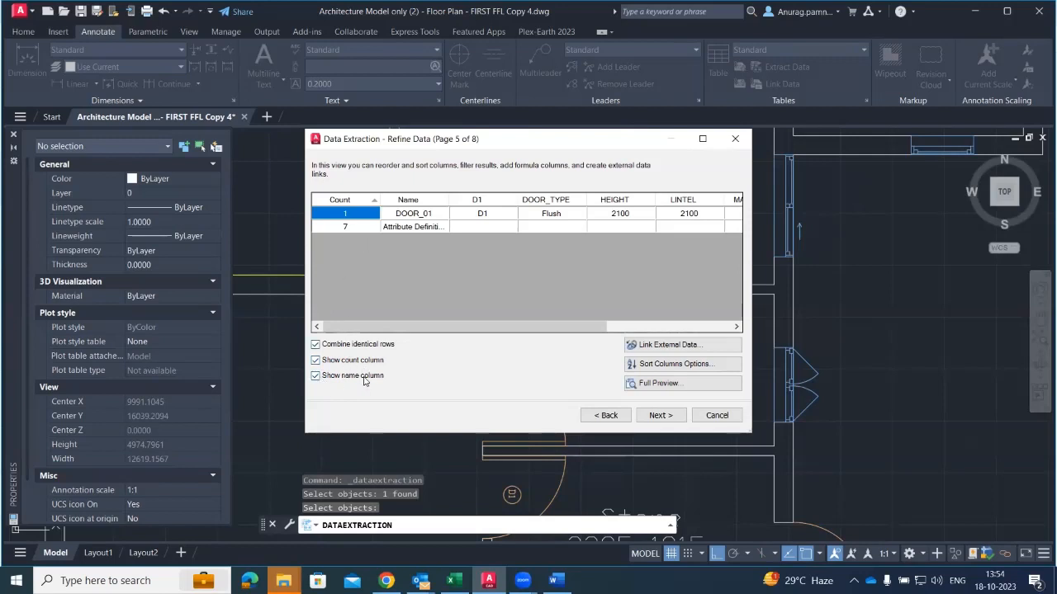
{"action": "mouse_move", "coordinate": [482, 214]}
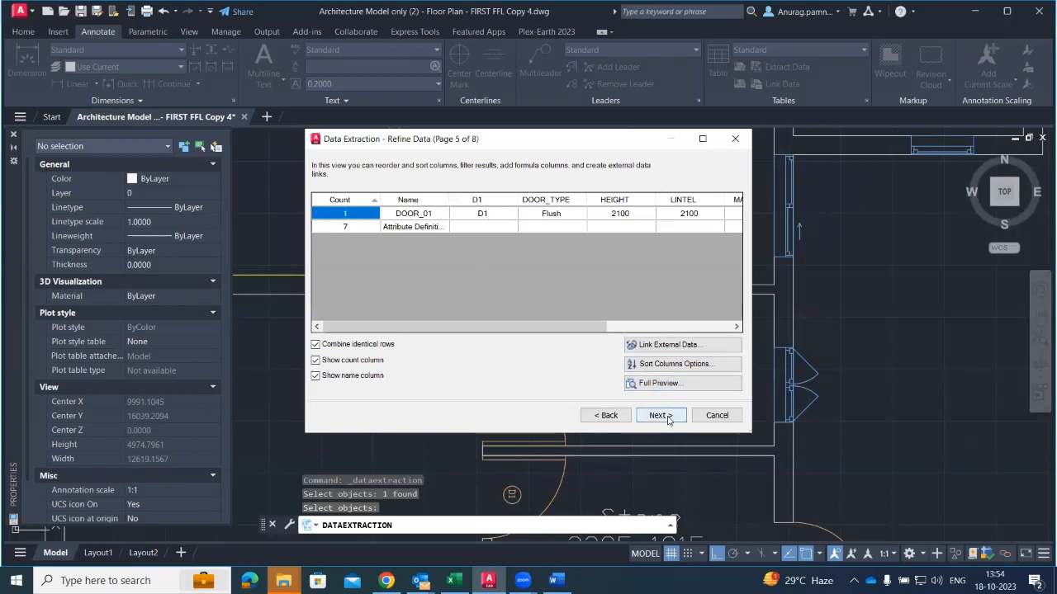
{"action": "left_click", "coordinate": [660, 416]}
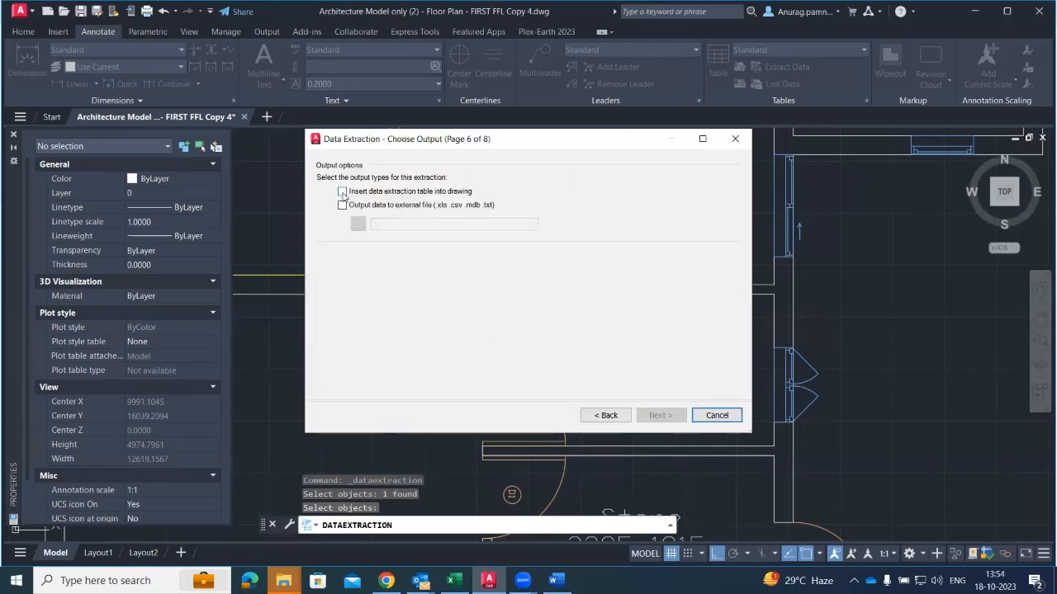
- Choose table output, finish the wizard and place the extracted door table in the drawing
{"action": "left_click", "coordinate": [342, 191]}
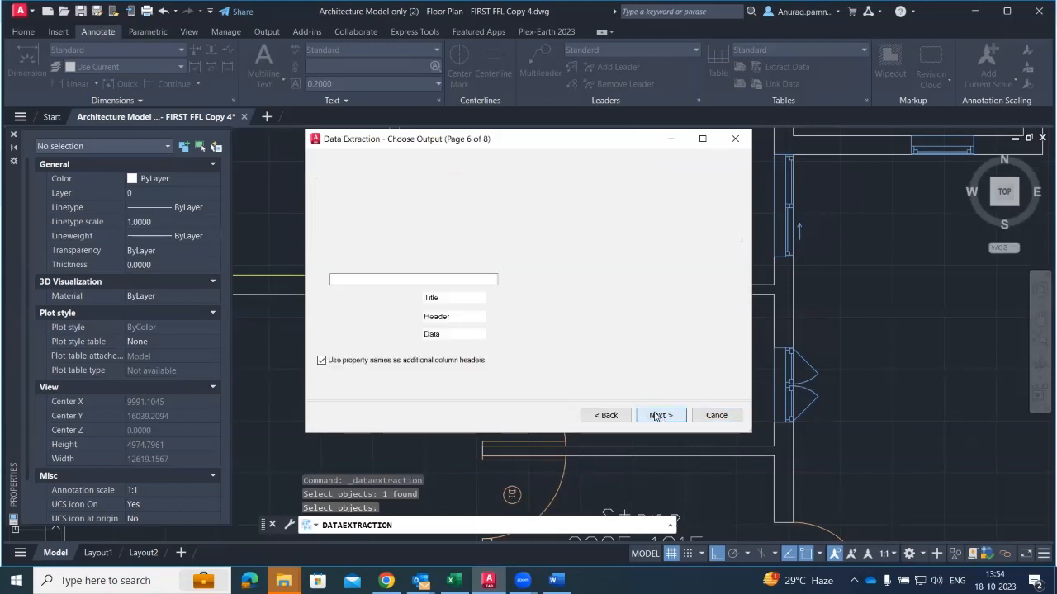
{"action": "left_click", "coordinate": [661, 416]}
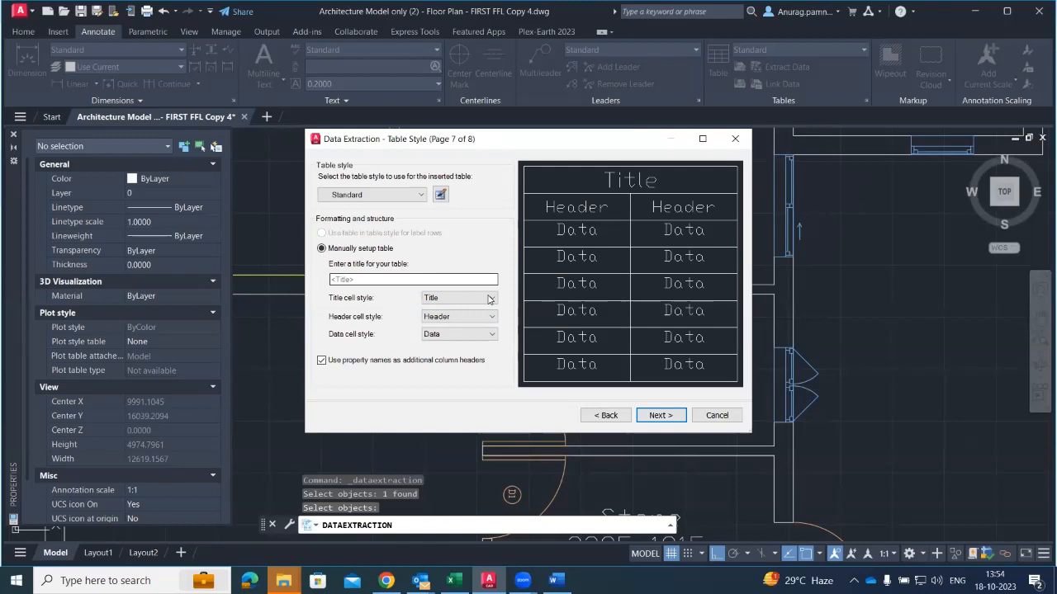
{"action": "left_click", "coordinate": [660, 416]}
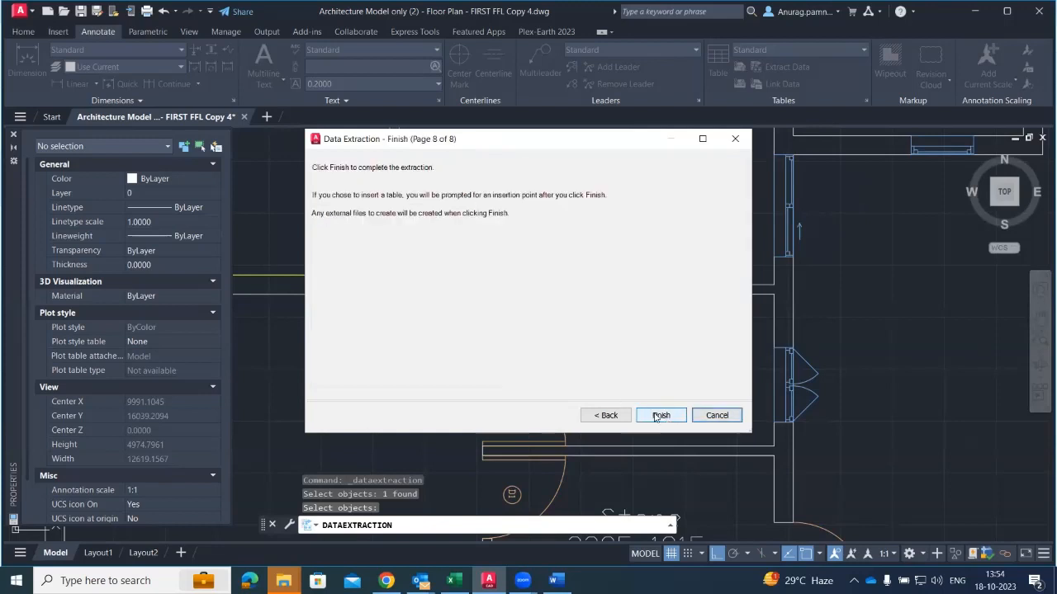
{"action": "left_click", "coordinate": [660, 416]}
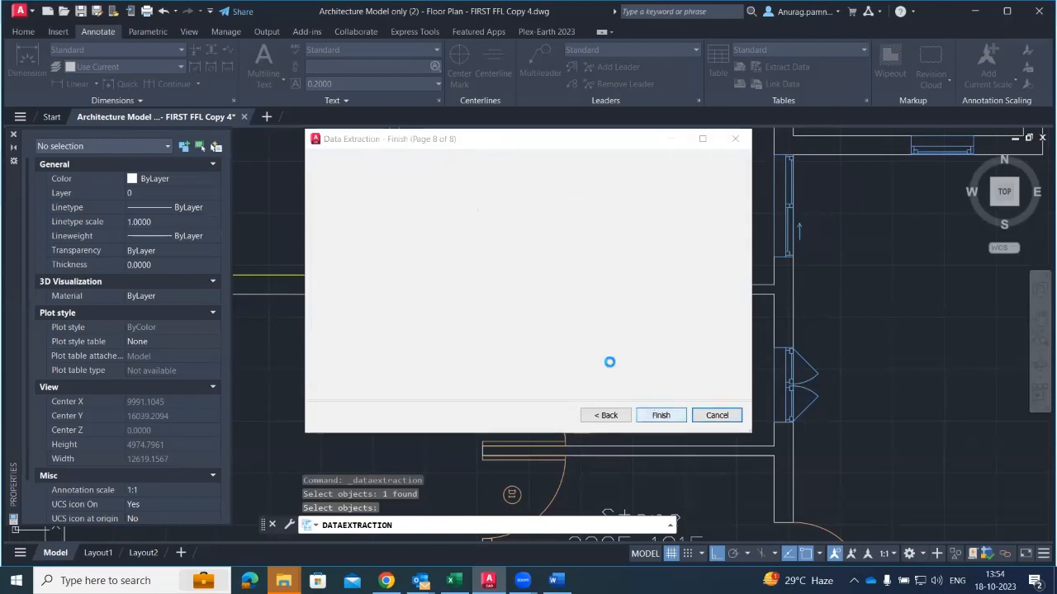
{"action": "left_click", "coordinate": [660, 417]}
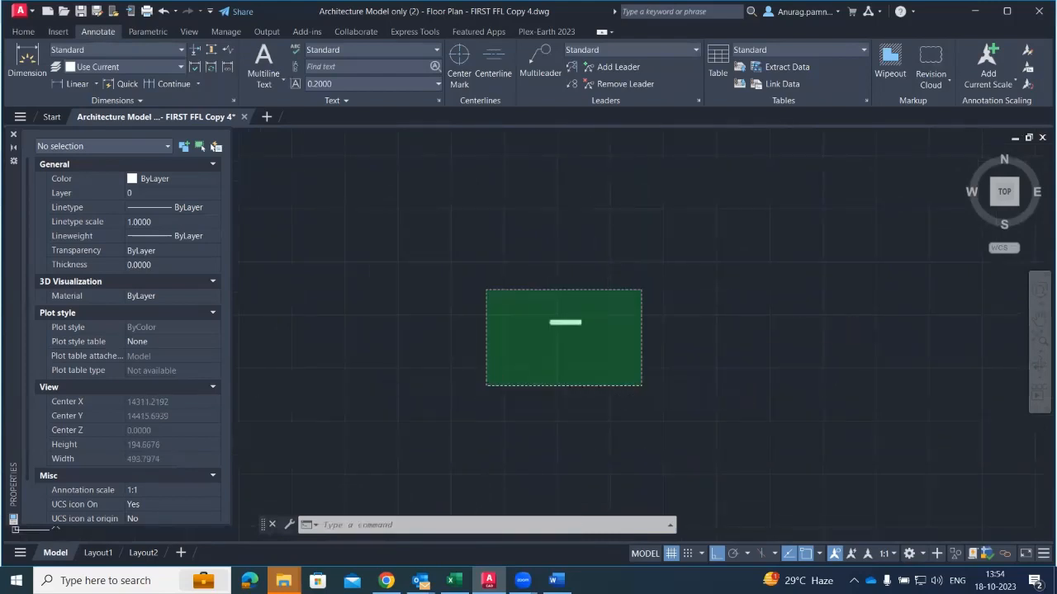
- Select the tiny door table and scale it up from a picked base point until its columns read legibly
{"action": "left_click", "coordinate": [566, 322]}
{"action": "type", "text": "10"}
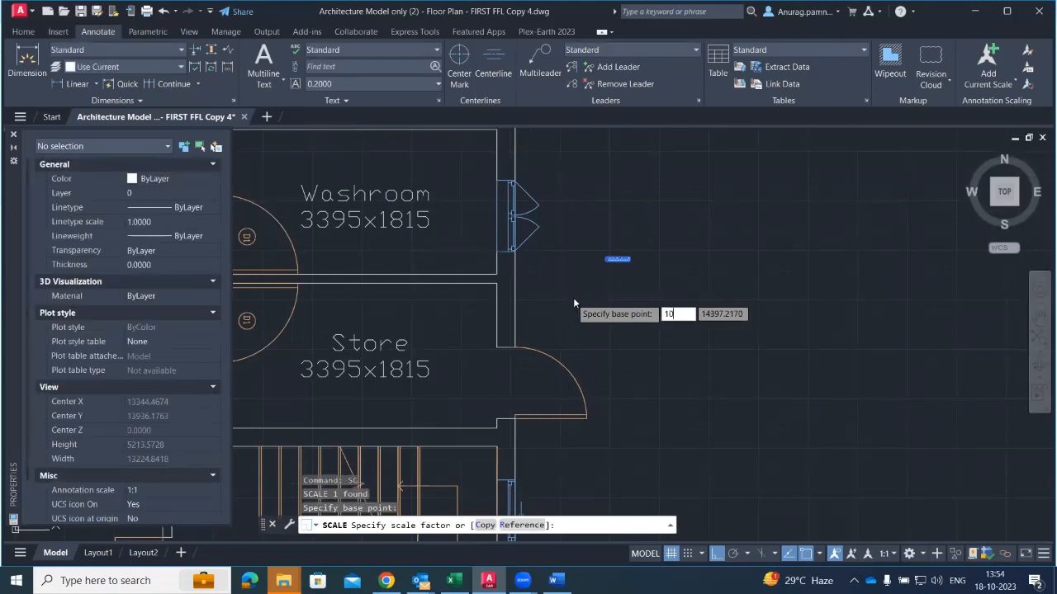
{"action": "mouse_move", "coordinate": [644, 287]}
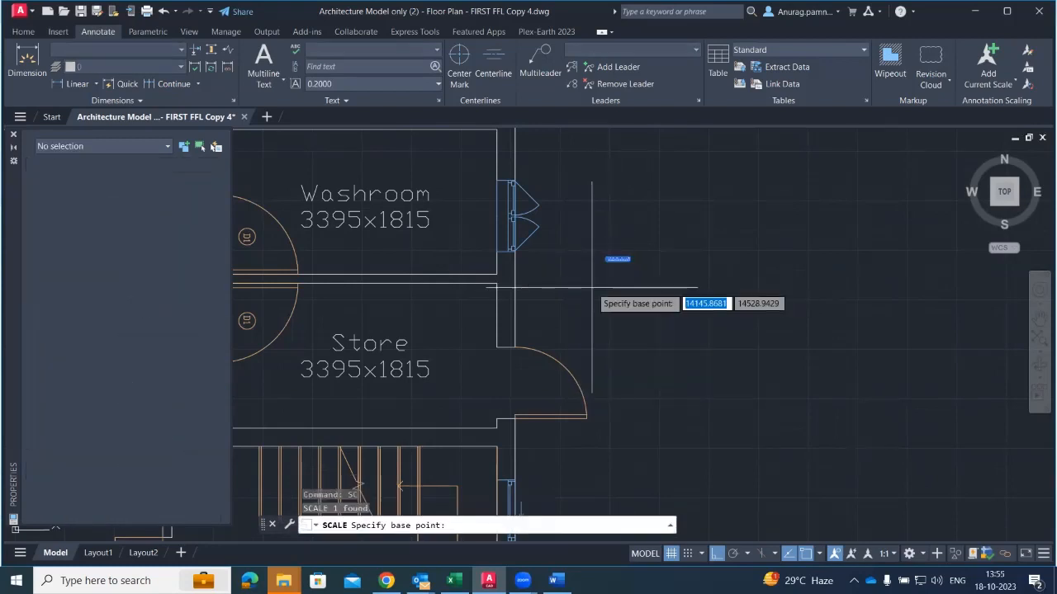
{"action": "left_click", "coordinate": [591, 291]}
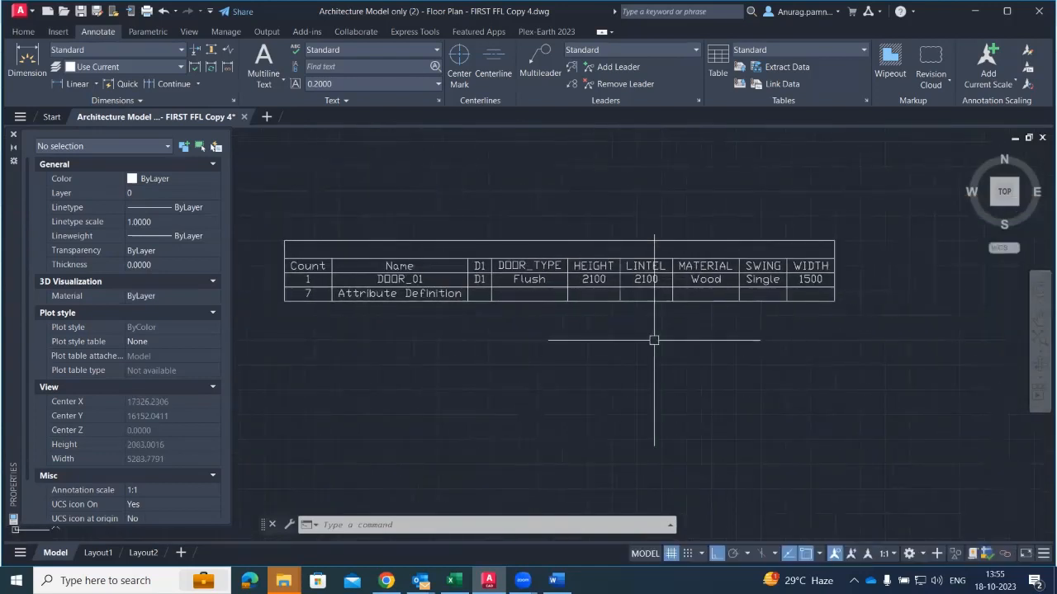
{"action": "scroll", "scroll_direction": "down", "scroll_amount": 3}
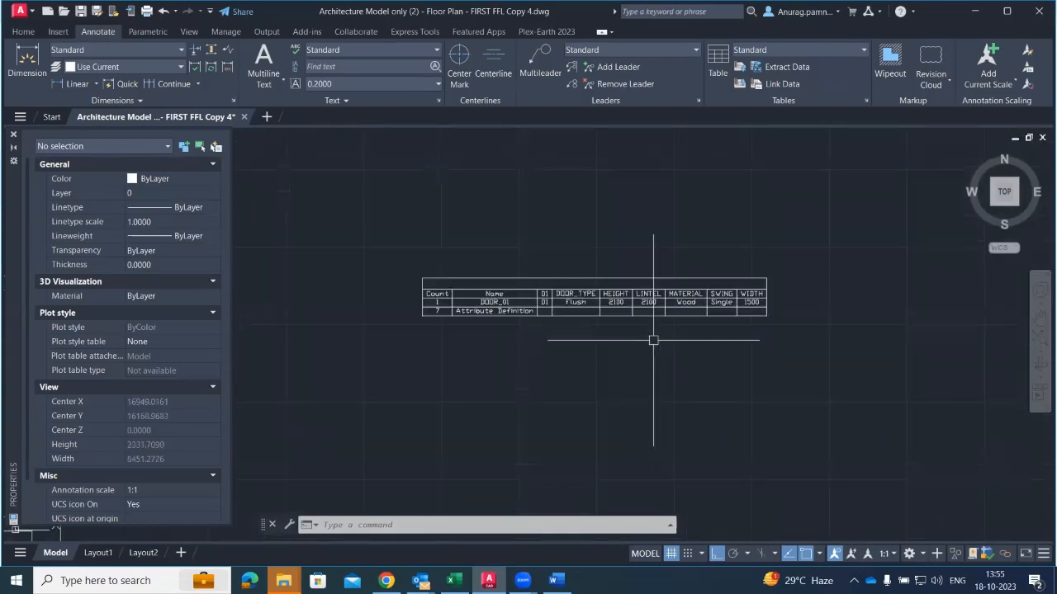
{"action": "left_click", "coordinate": [574, 297]}
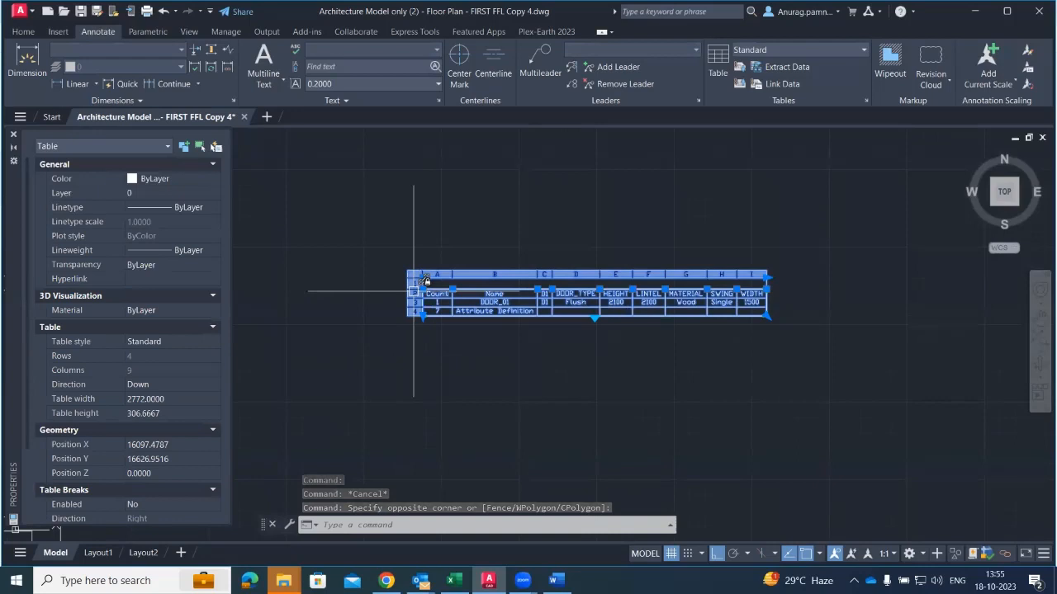
{"action": "right_click", "coordinate": [426, 284]}
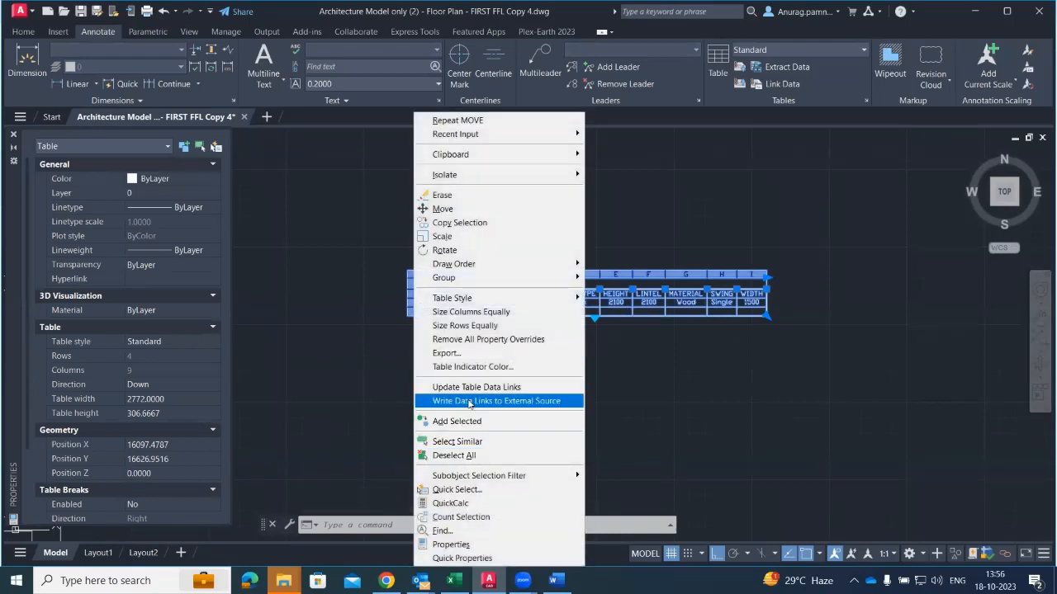
{"action": "mouse_move", "coordinate": [506, 387]}
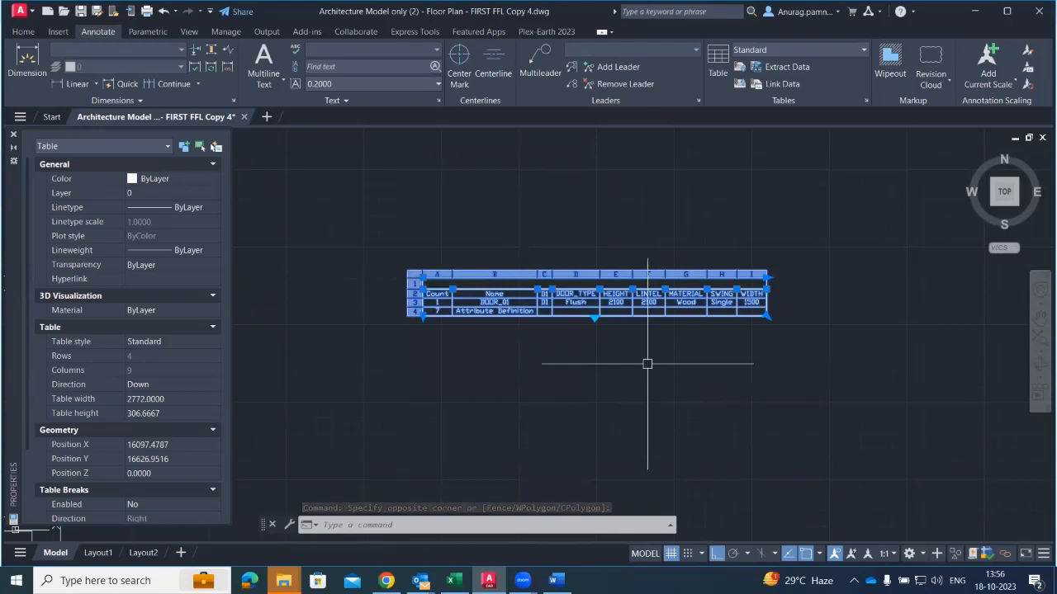
- Deselect the door table, leaving the Bedroom count, area and length table in view
{"action": "key", "text": "Escape"}
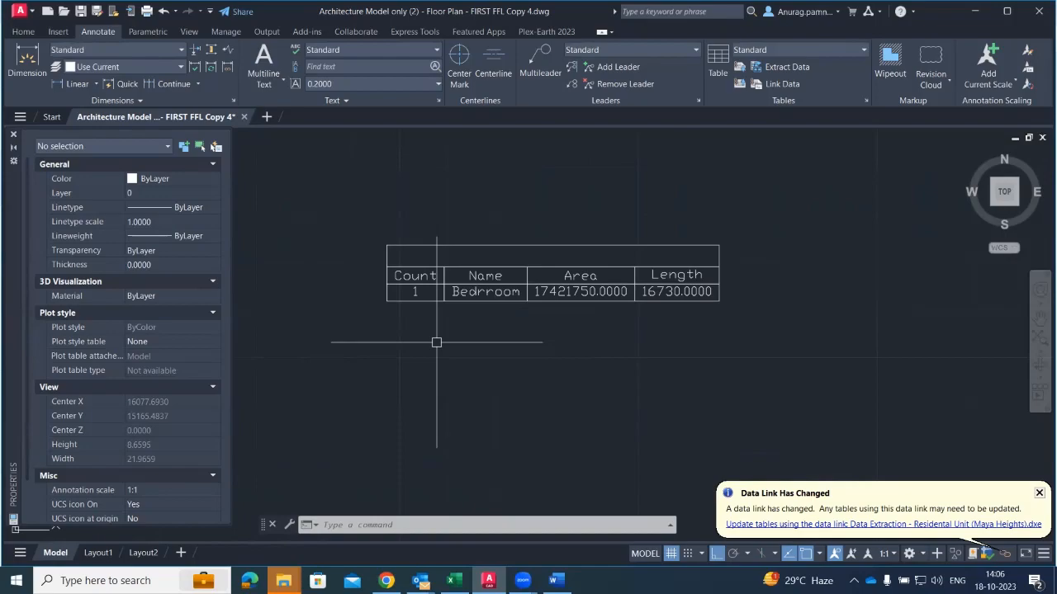
{"action": "mouse_move", "coordinate": [455, 231]}
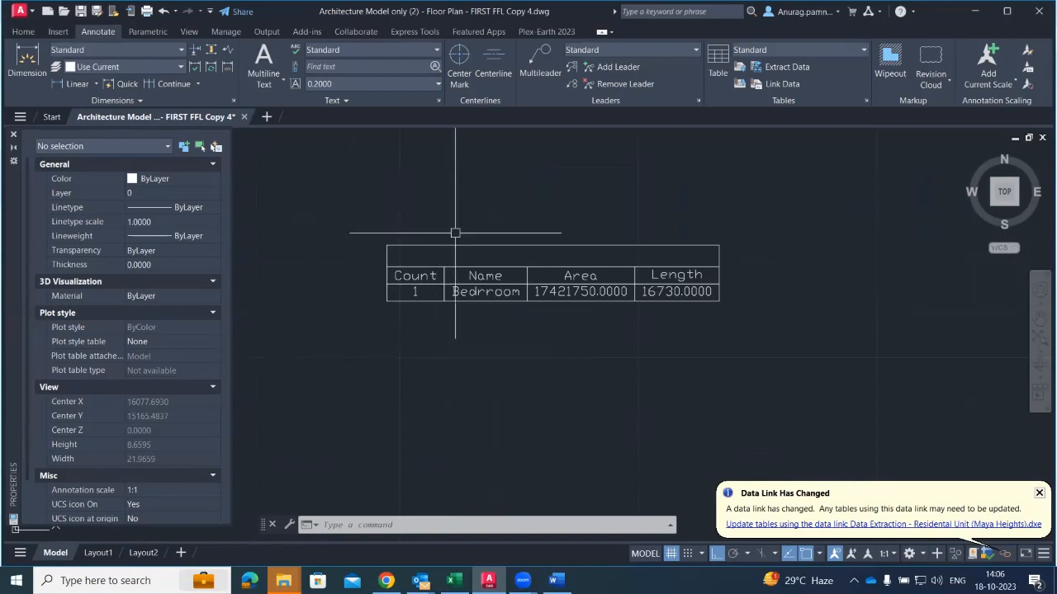